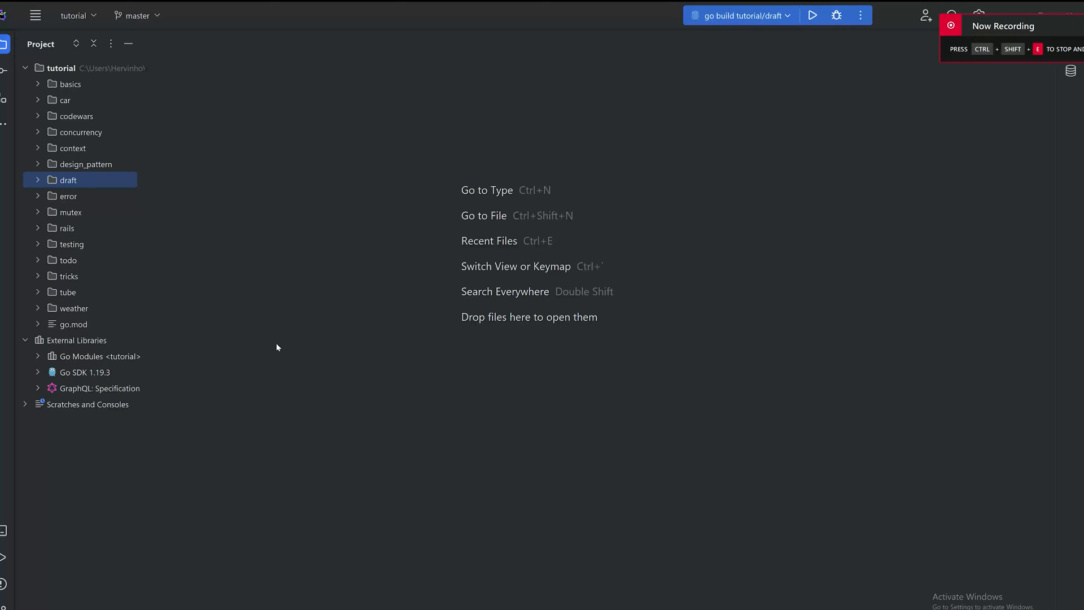
Create a queue directory in the tutorial project and begin a new Go file inside it
right_click(67, 180)
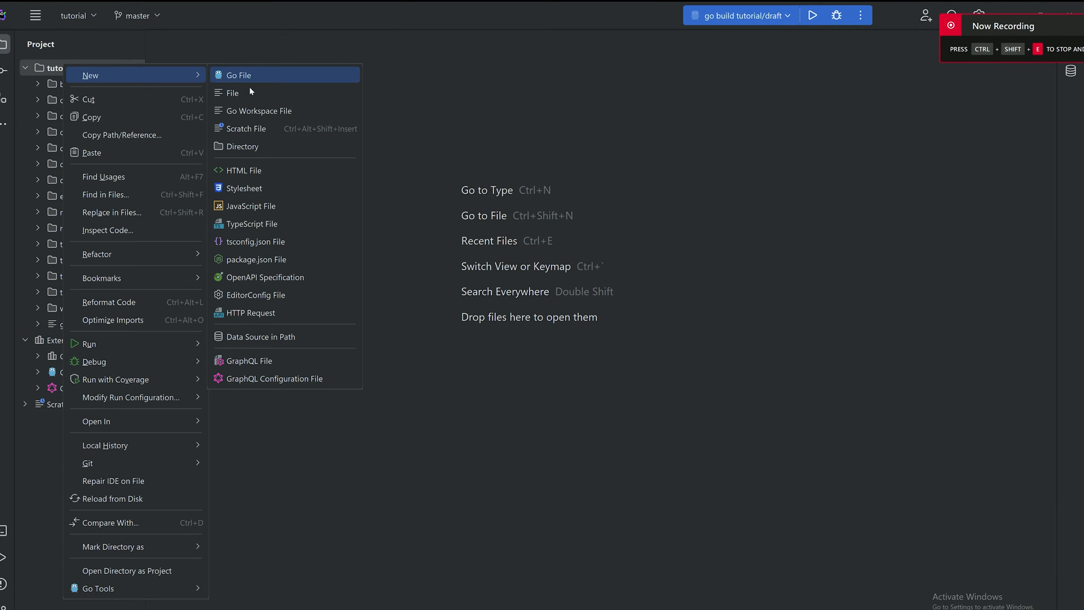
left_click(242, 146)
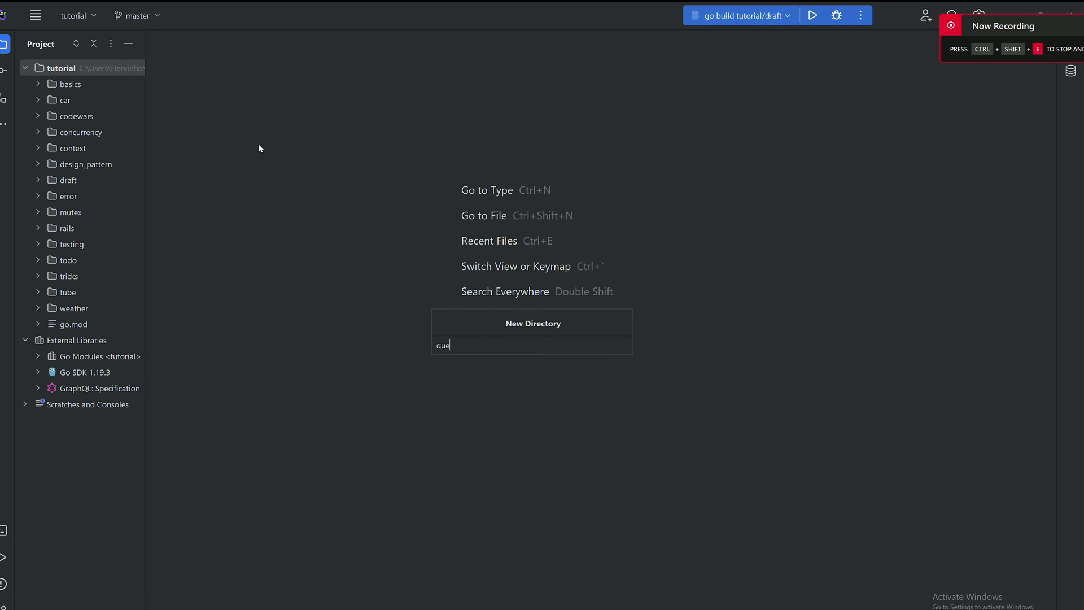
key("Enter")
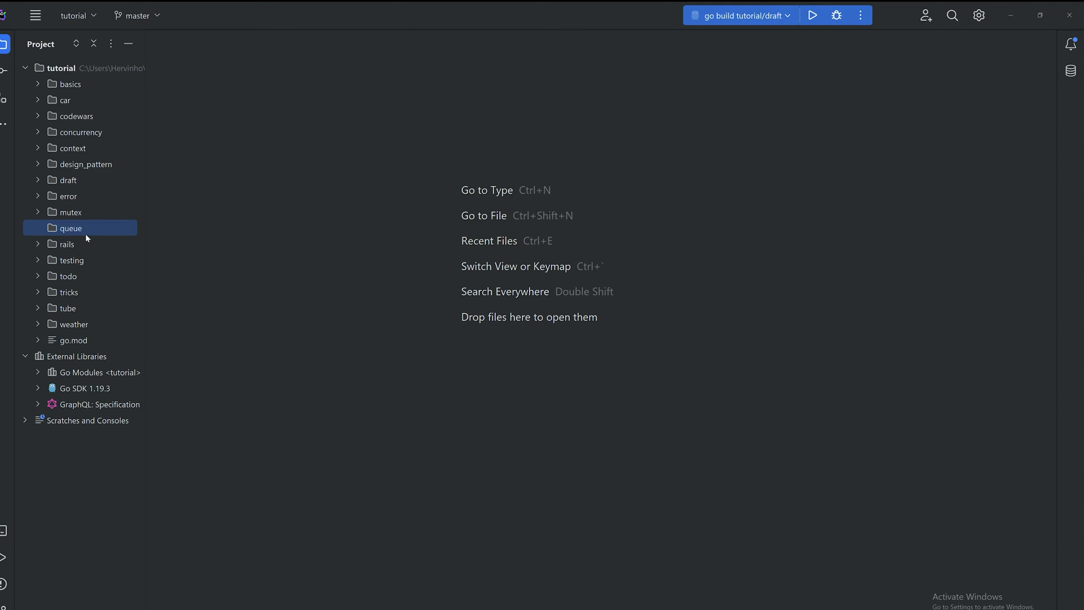
right_click(70, 228)
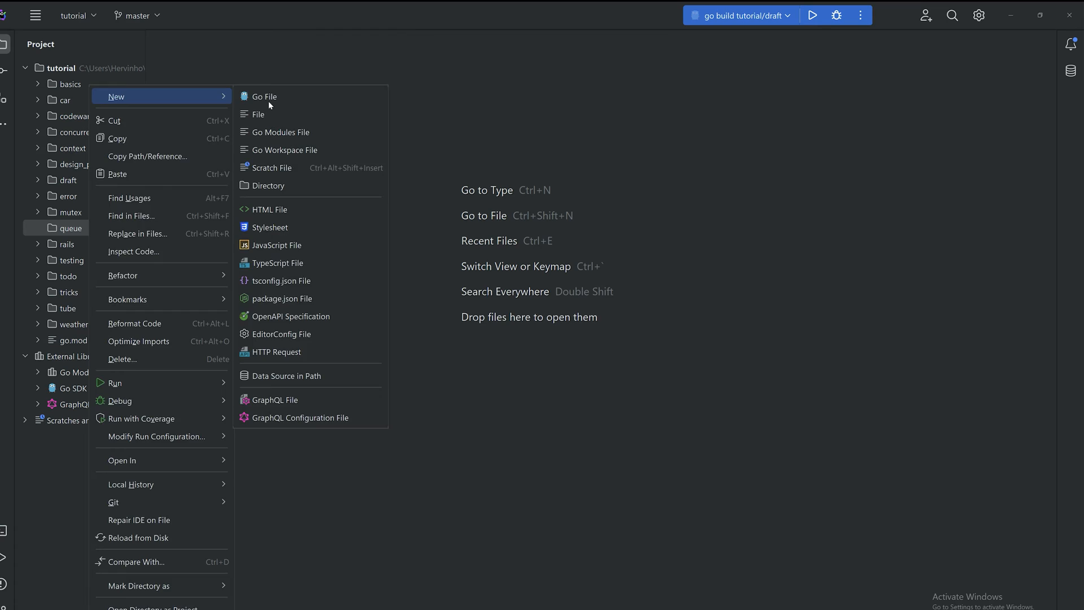
left_click(263, 96)
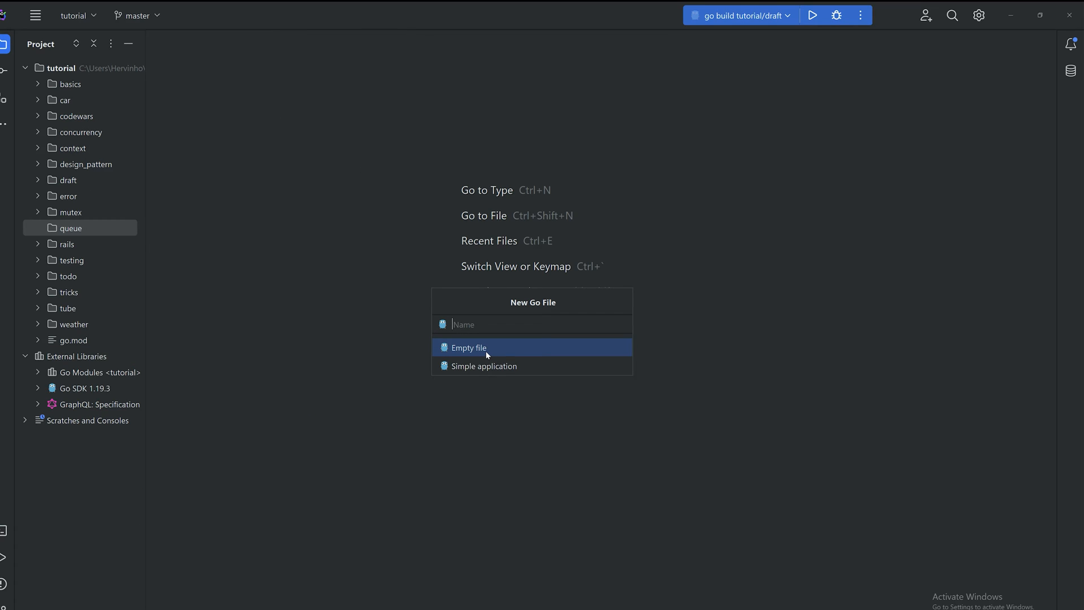
mouse_move(500, 357)
type("mian")
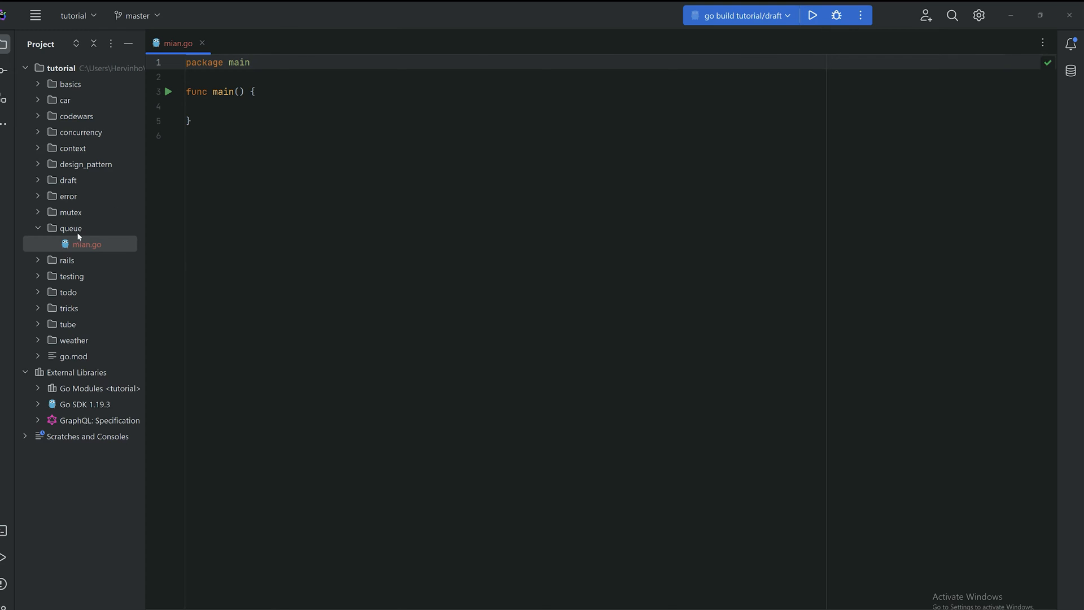
Add a nested queue subfolder containing a new Go file named queue.go
right_click(88, 244)
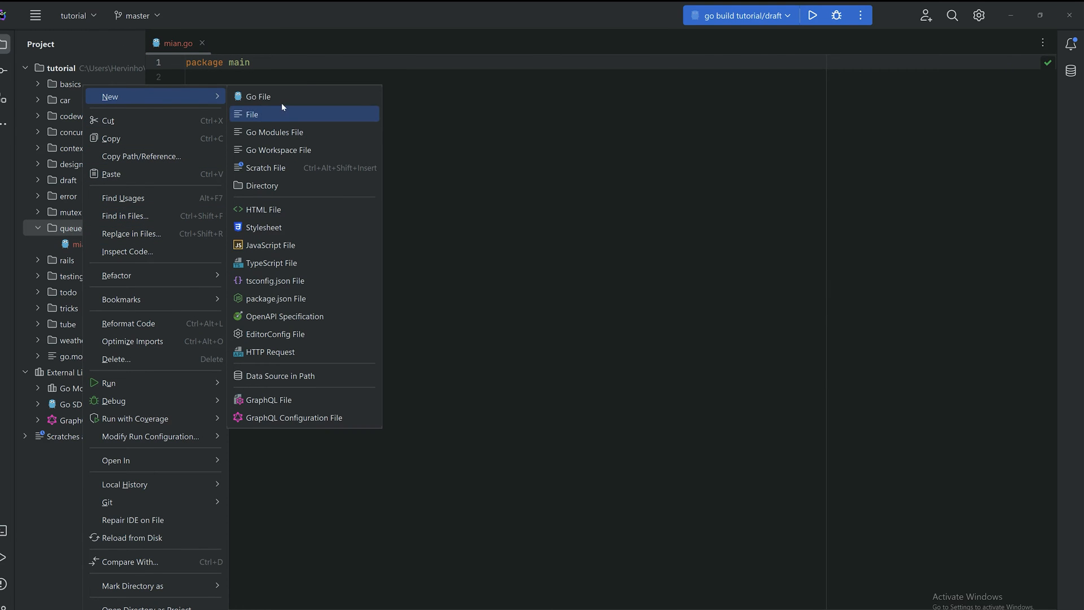
left_click(262, 185)
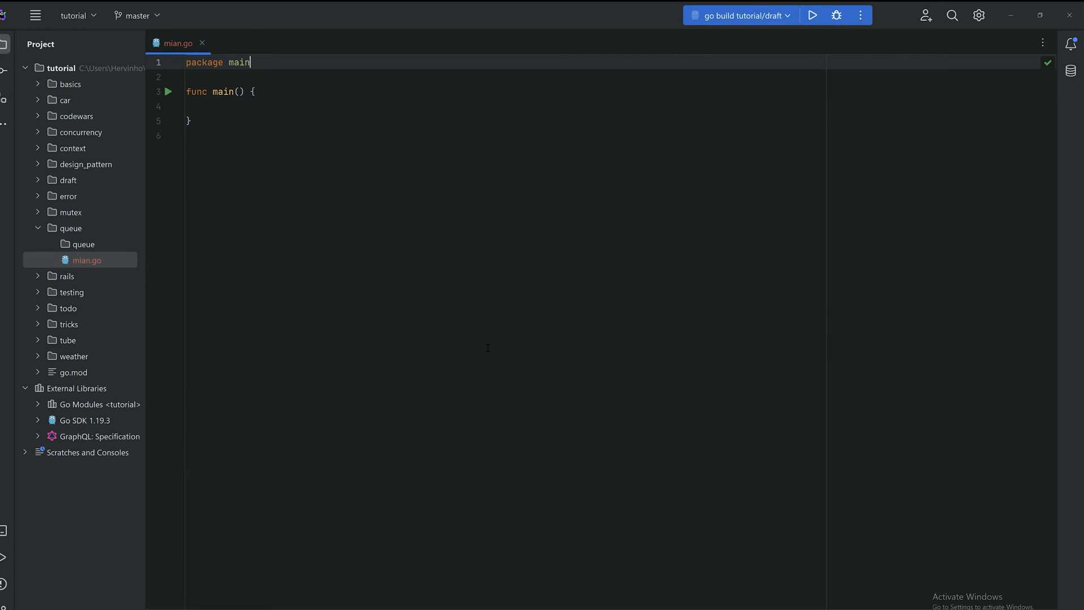
right_click(87, 260)
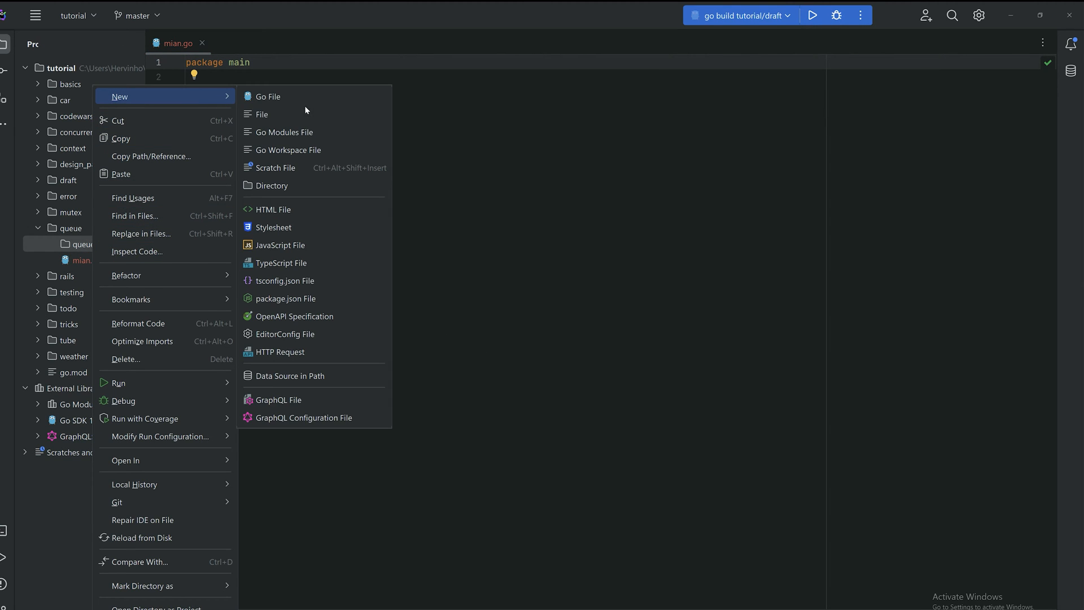
left_click(268, 96)
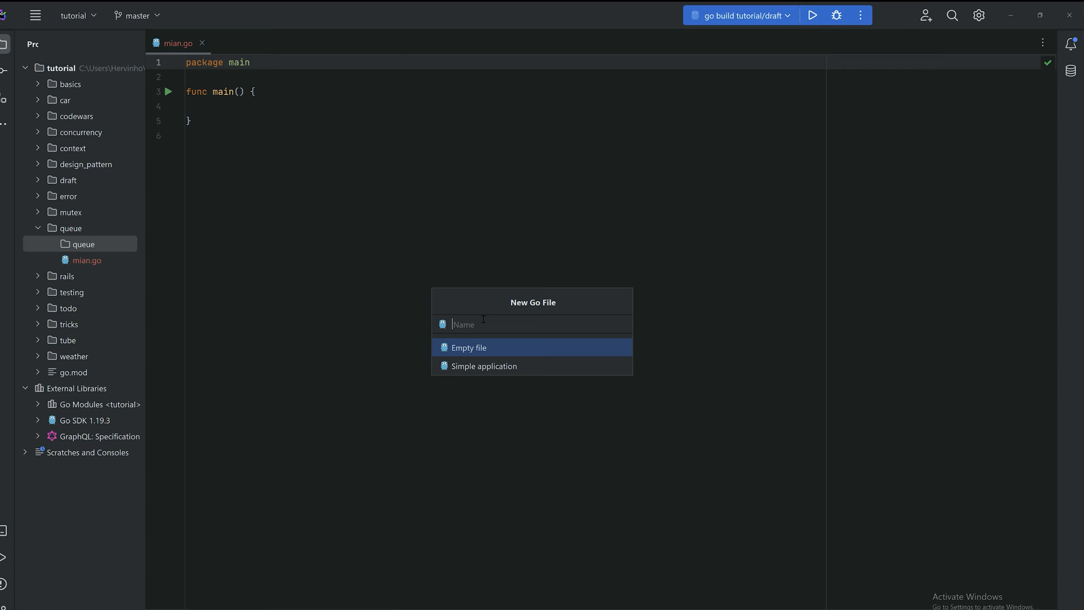
type("queue")
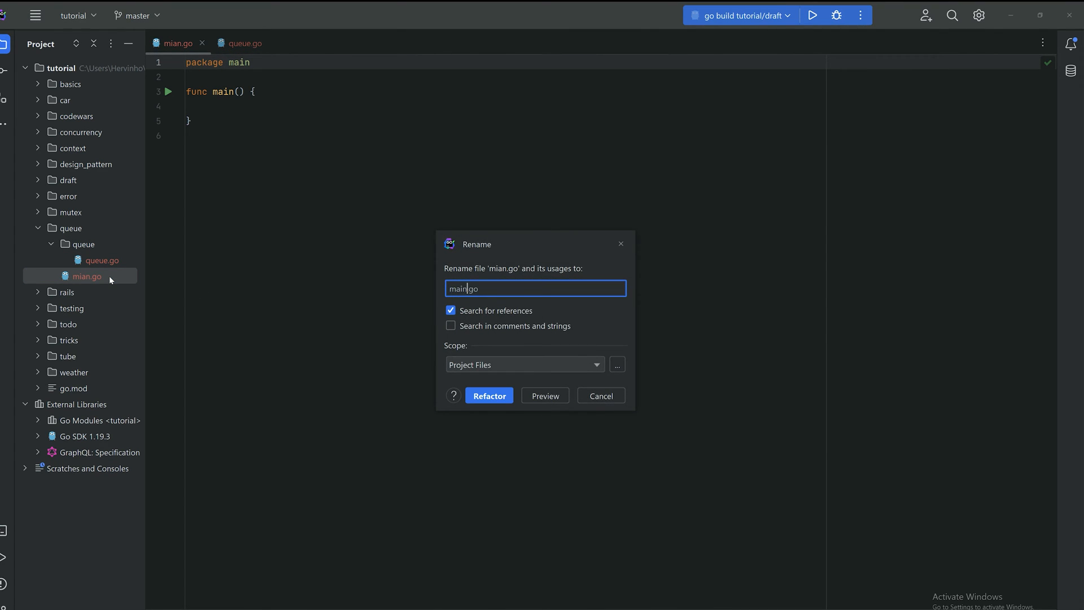
Rename mian.go to main.go and show queue.go split to the right
left_click(489, 395)
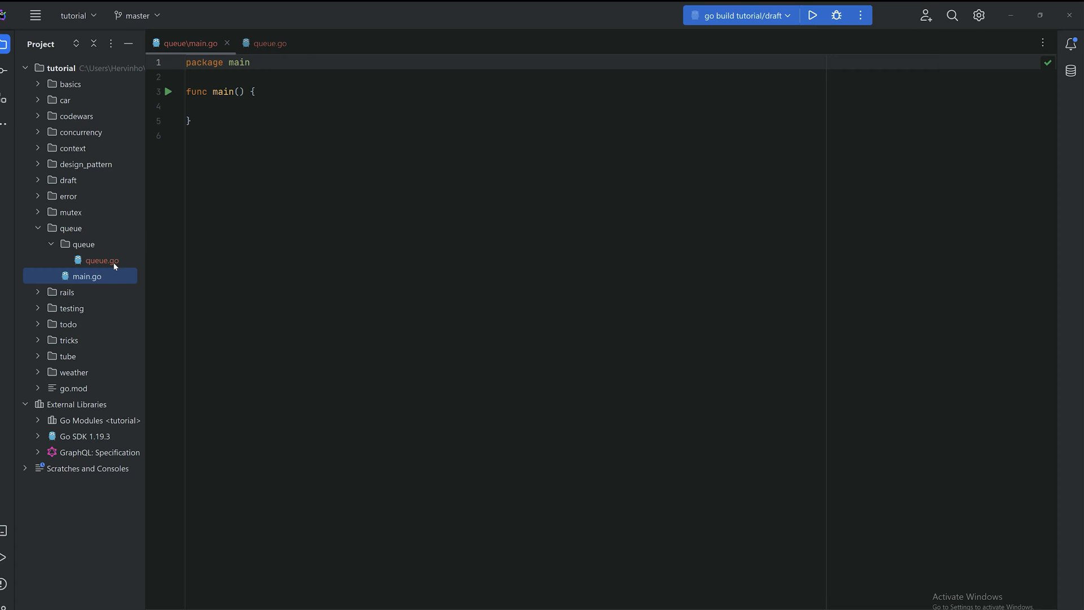
right_click(266, 44)
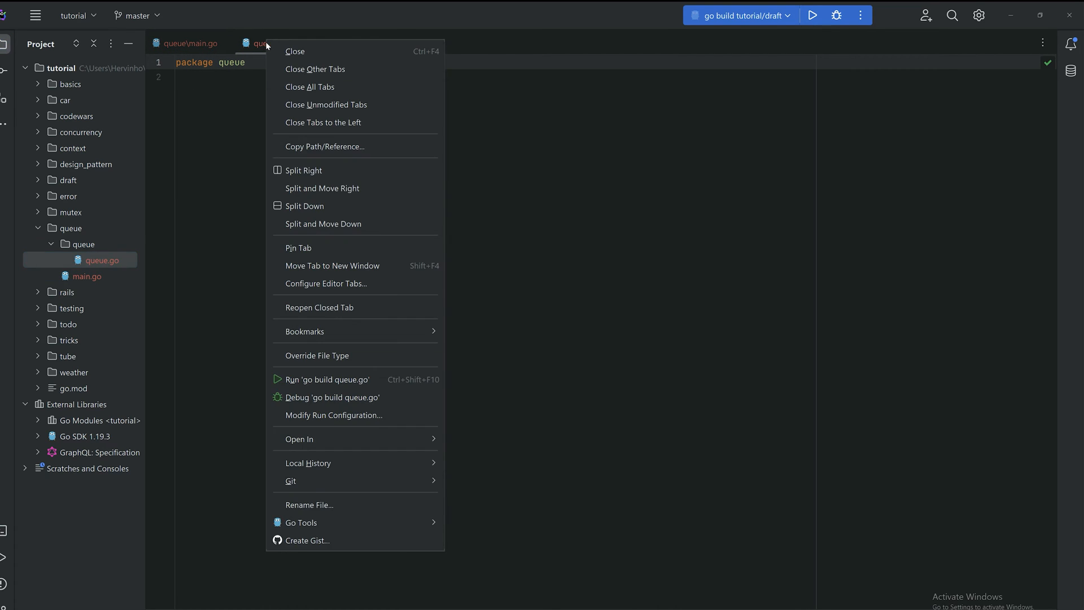
left_click(303, 170)
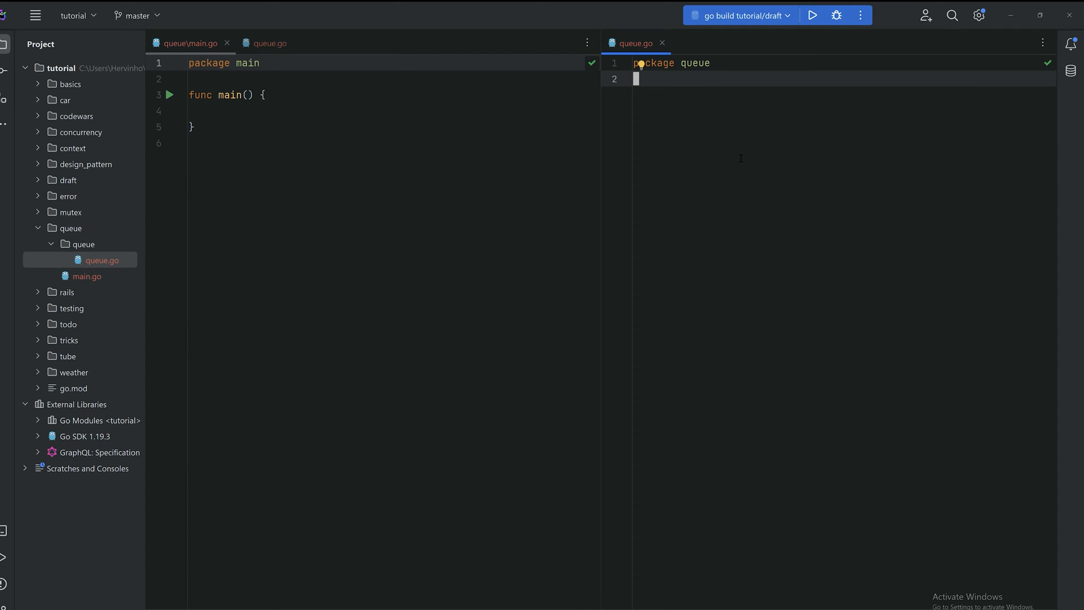
Declare type Queue struct with a content []int field in queue.go
key("Enter")
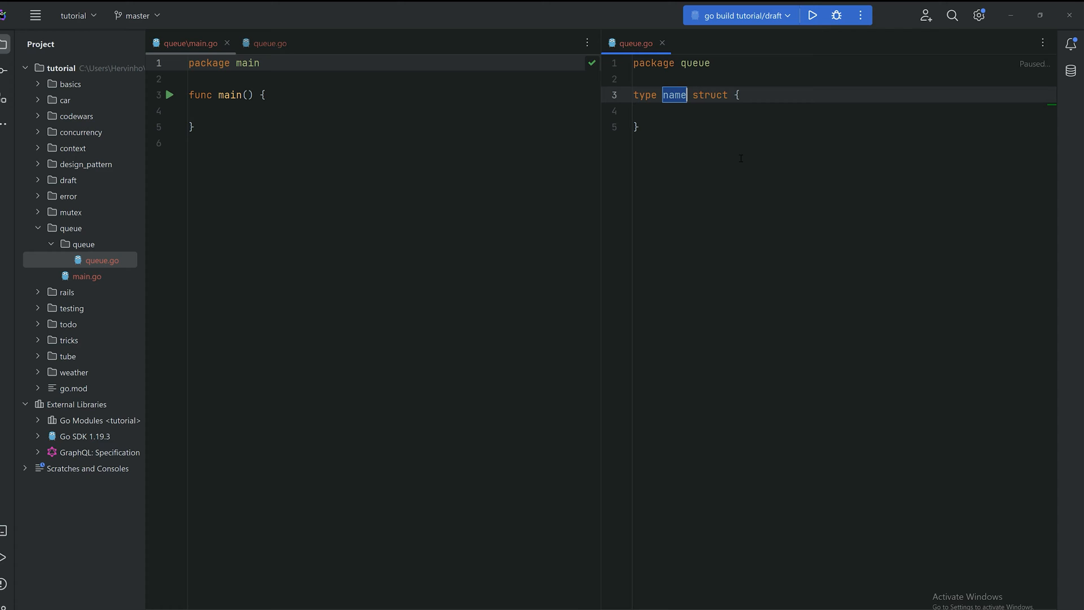
type("Queue")
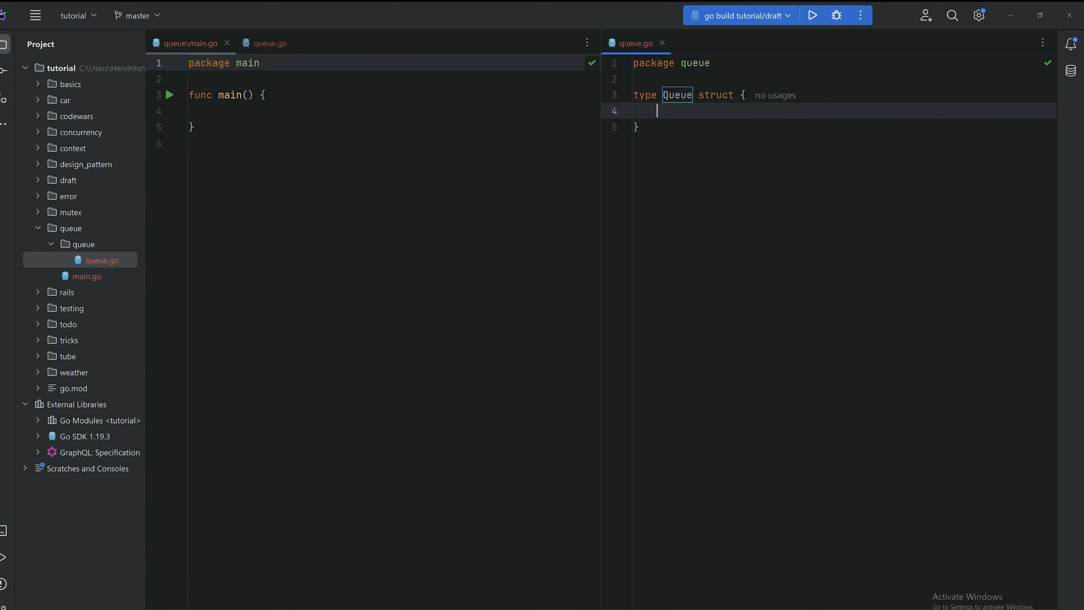
type("content")
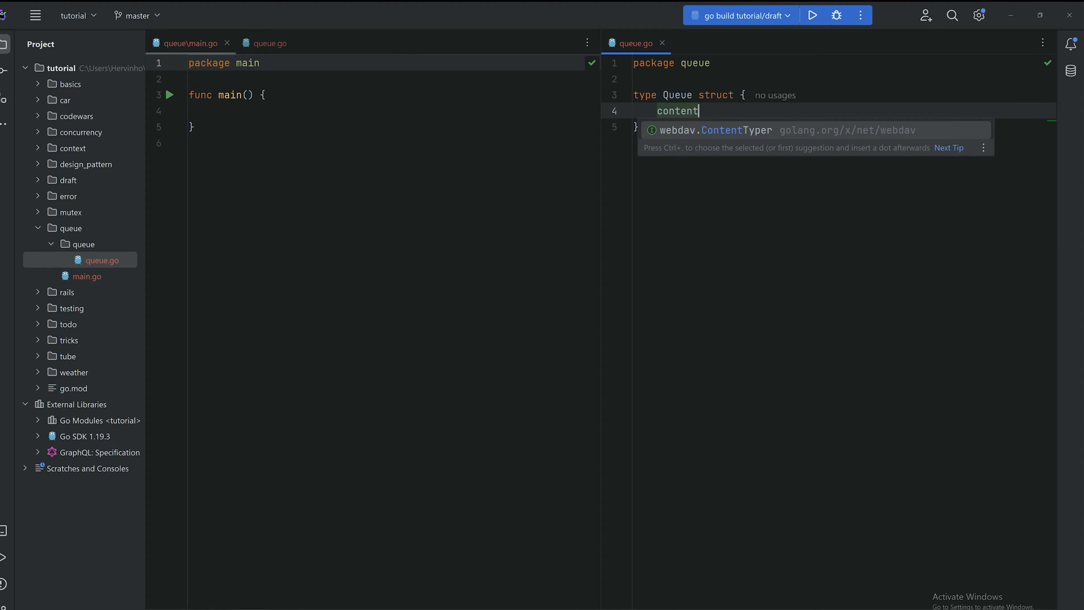
type("[]int")
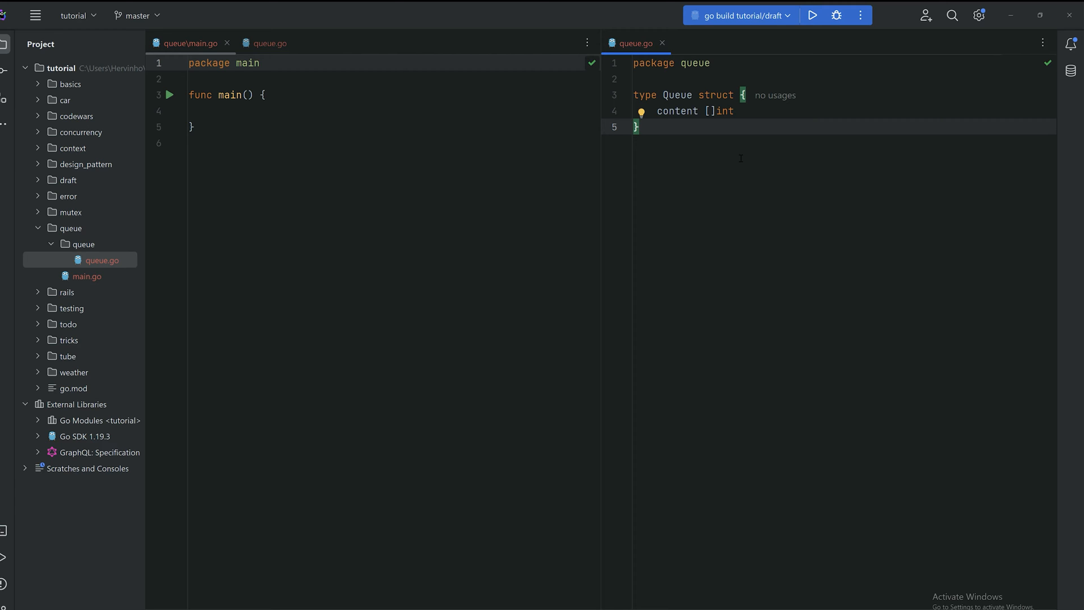
type("func")
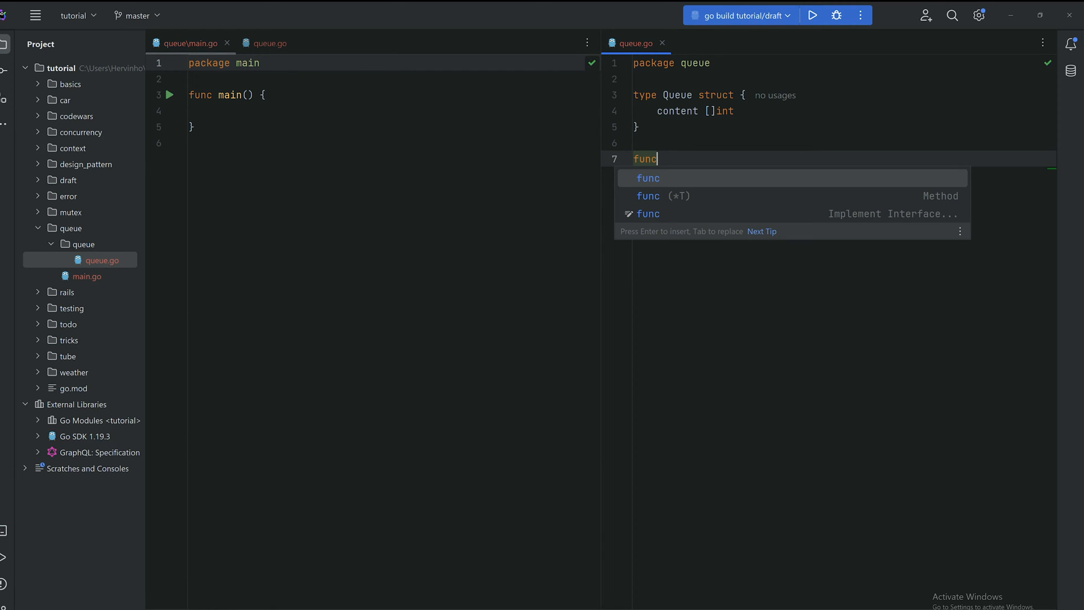
Write func (queue *Queue) Display() calling log.Print(queue.content), with log imported
key("Enter")
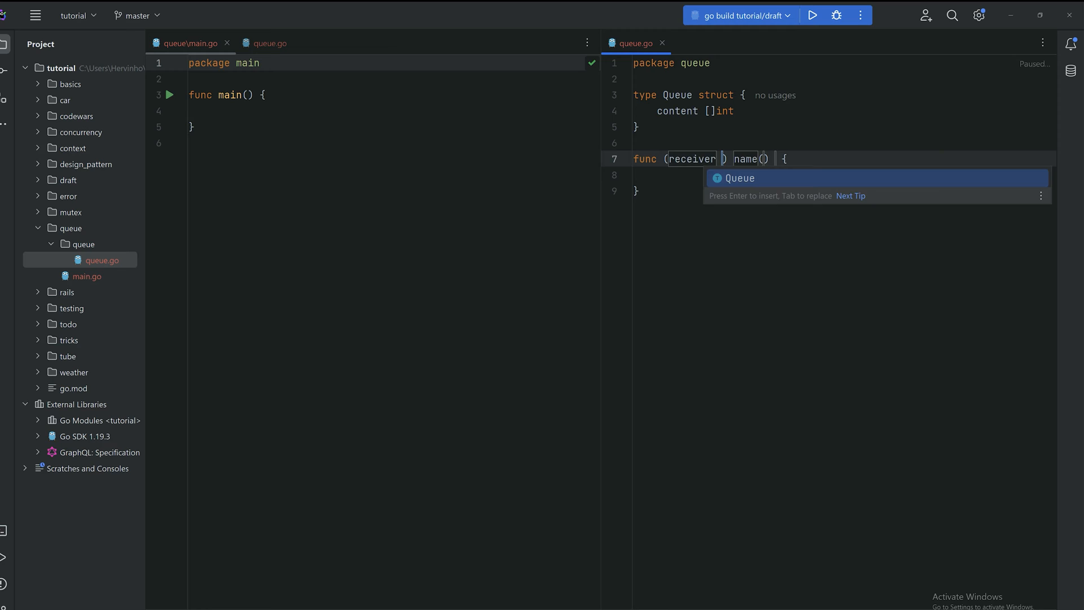
type("queue Queue")
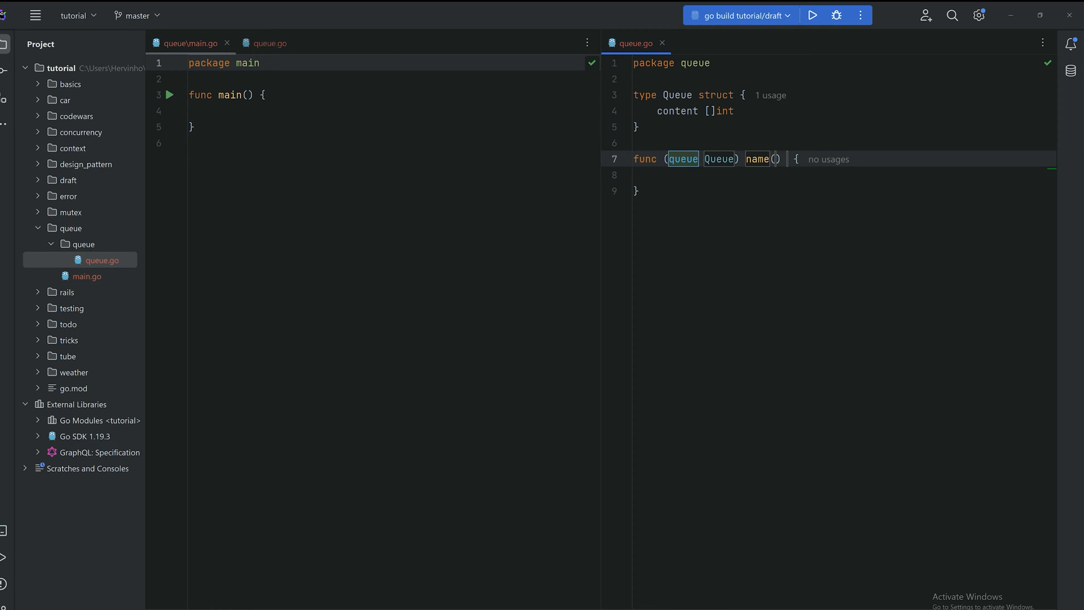
type("dis")
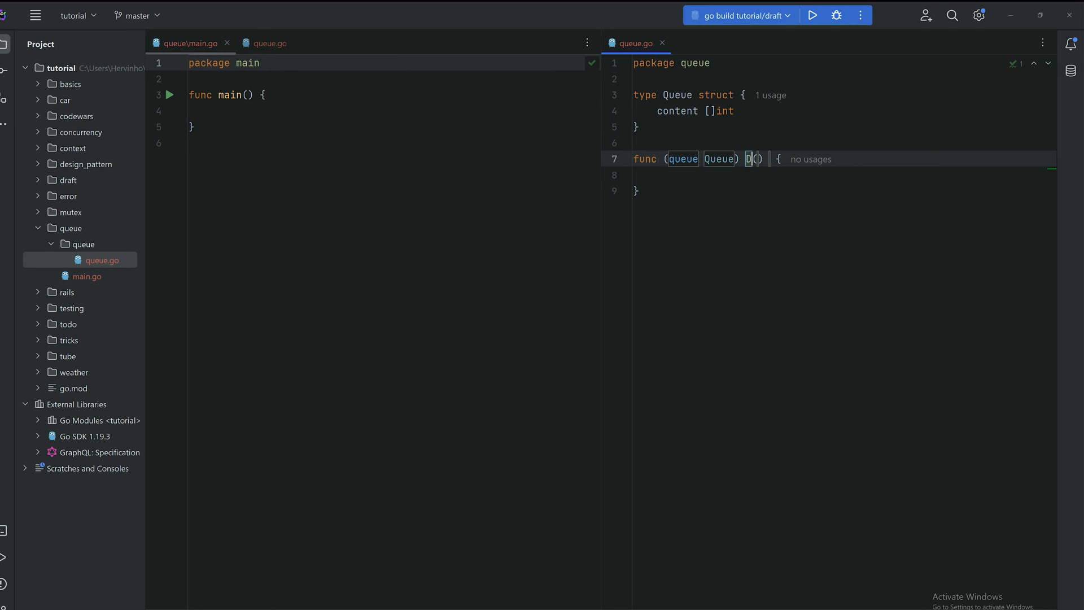
type("Display")
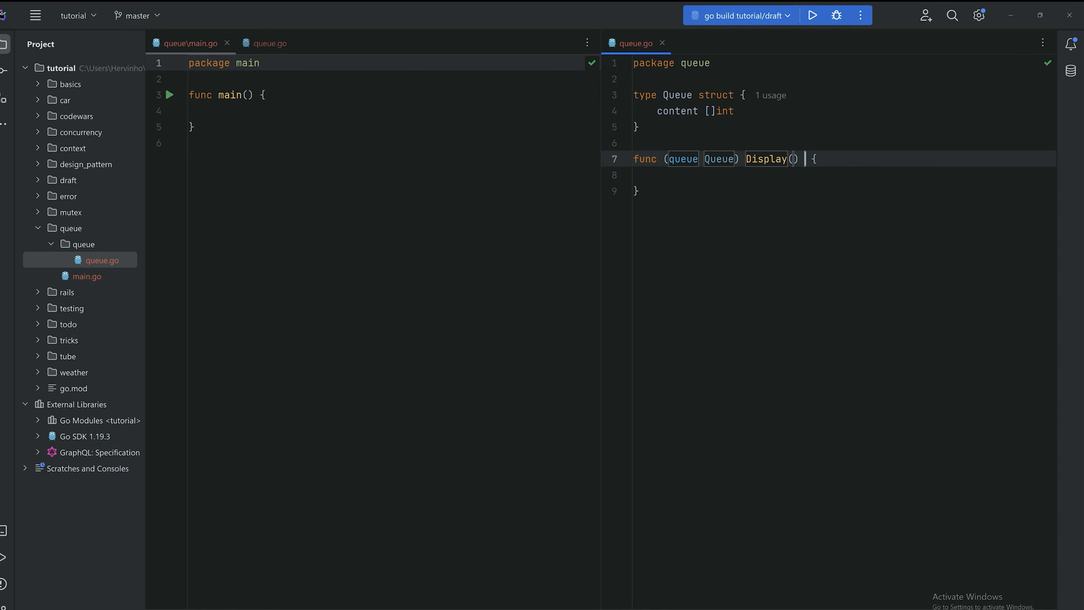
type("log.")
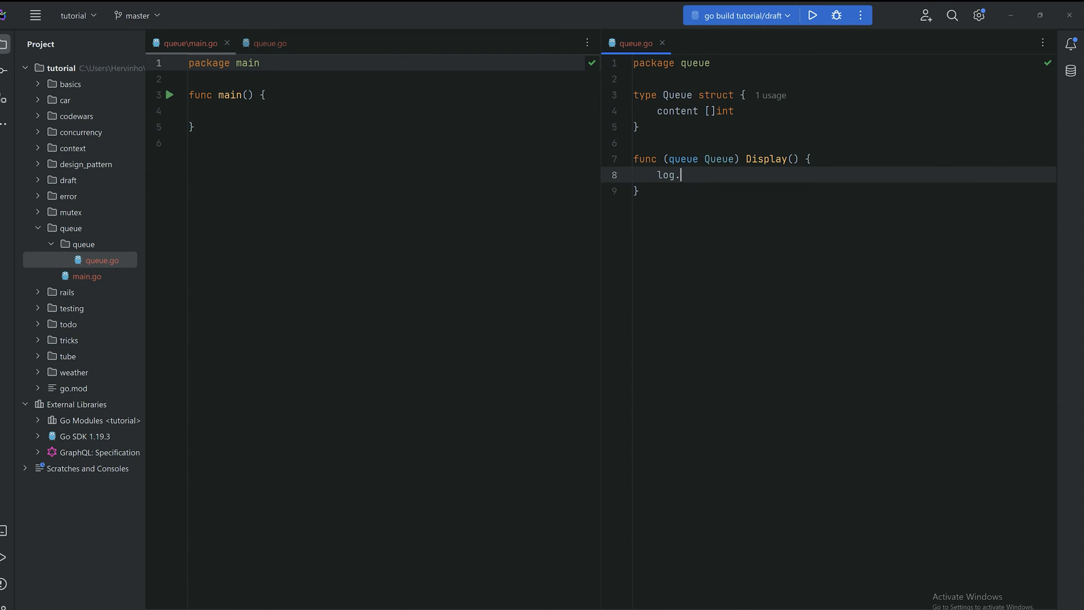
type("Print(")
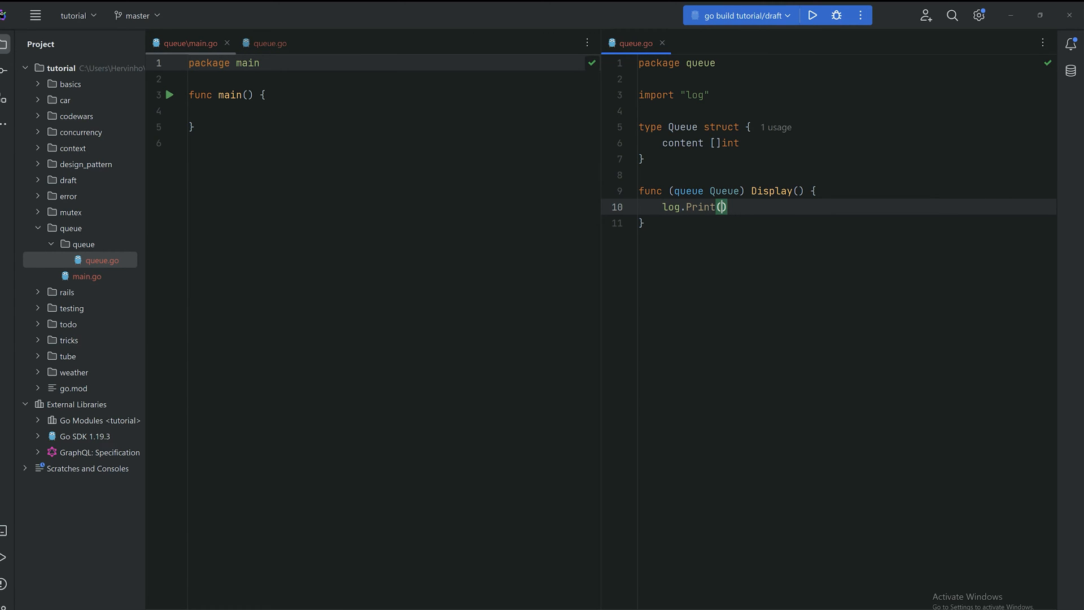
type("queue.content")
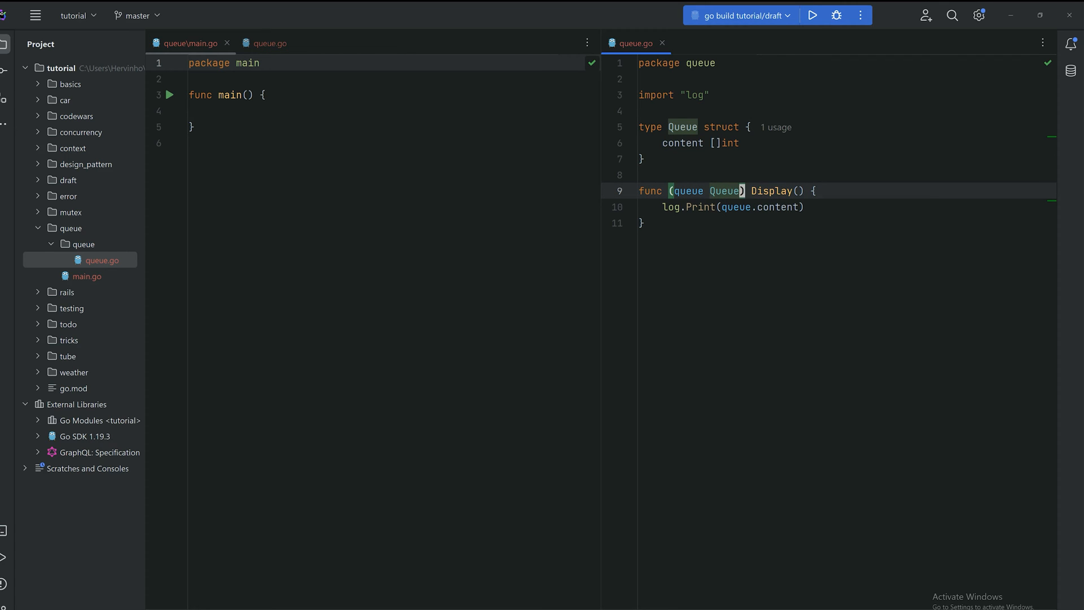
type("*")
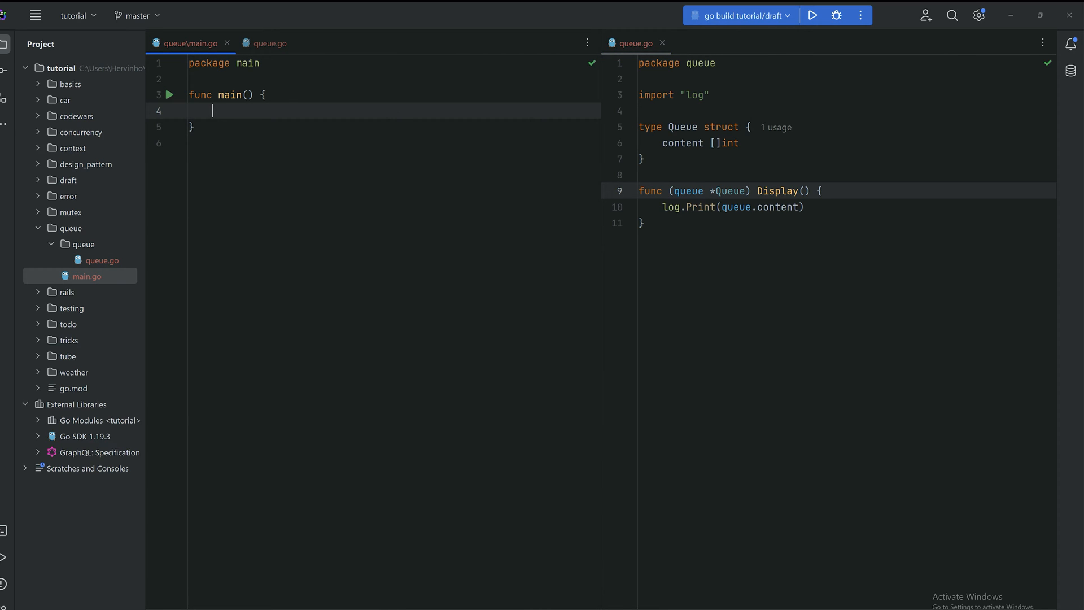
In main.go, create q := queue.Queue{} and call q.Display()
type("q :=")
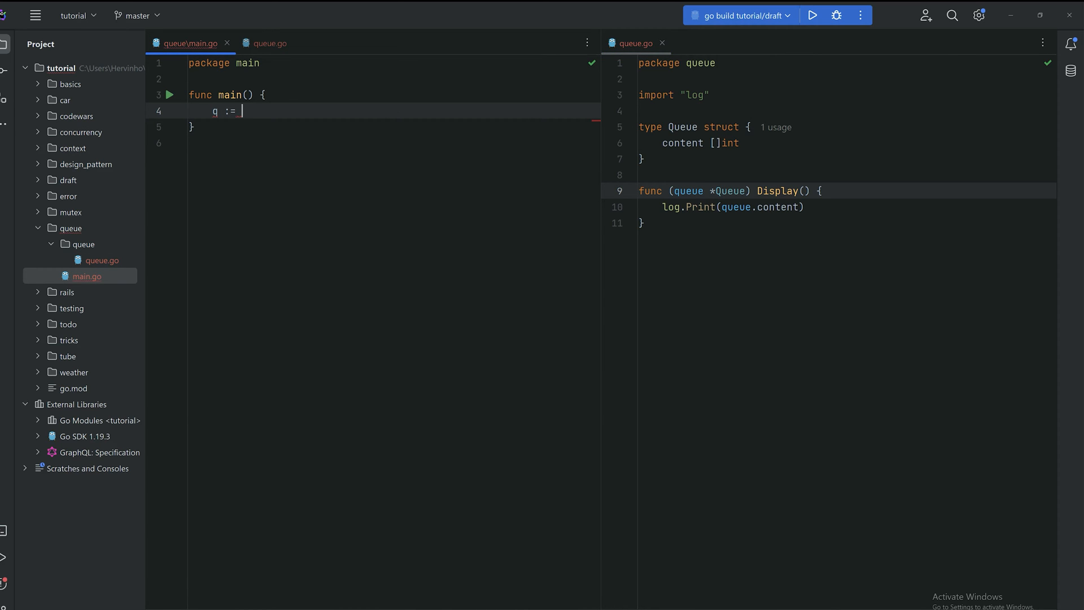
type("queue.Queue{}")
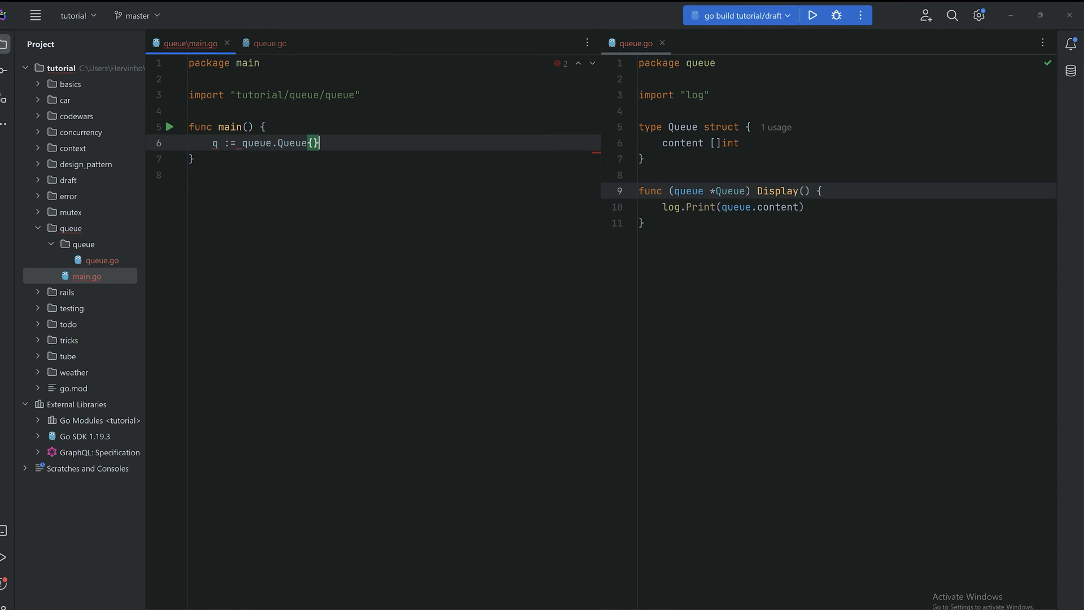
type("q")
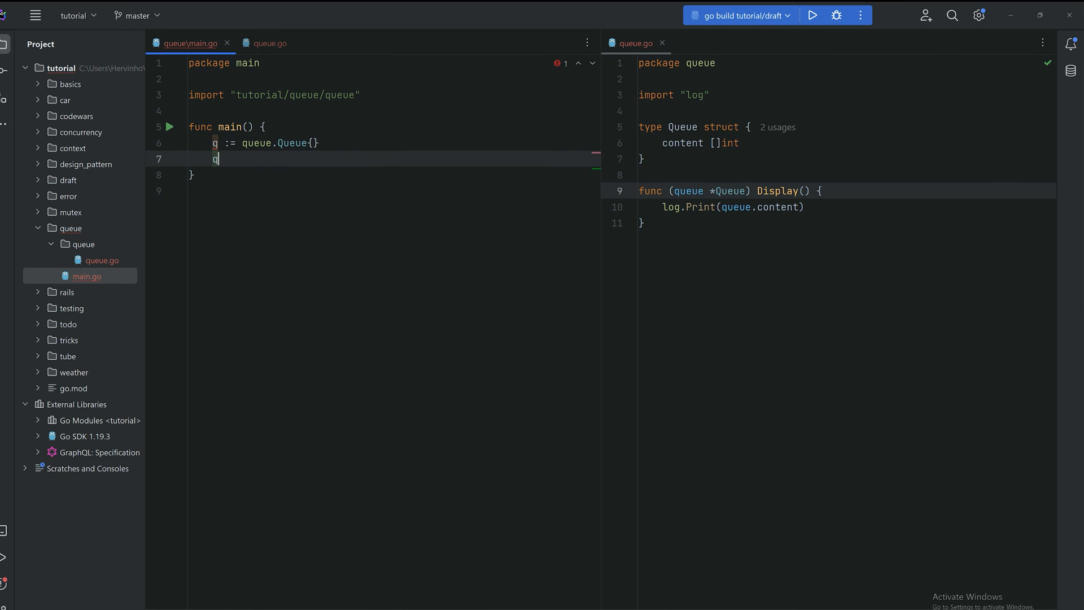
type(".Display()")
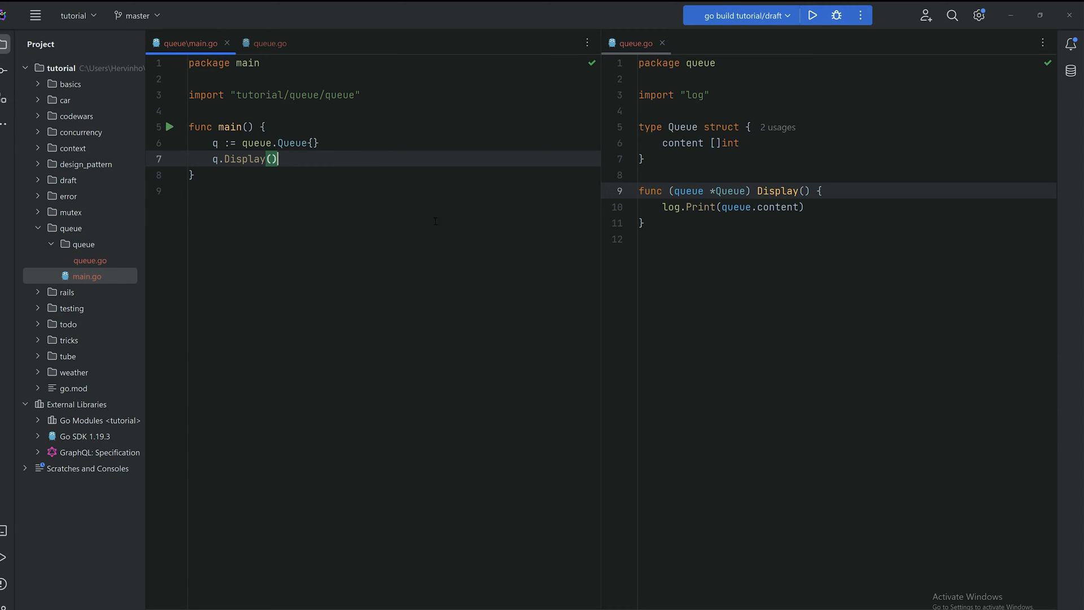
Run main to print the empty queue, then add Push(x int) appending x to queue.content
left_click(813, 15)
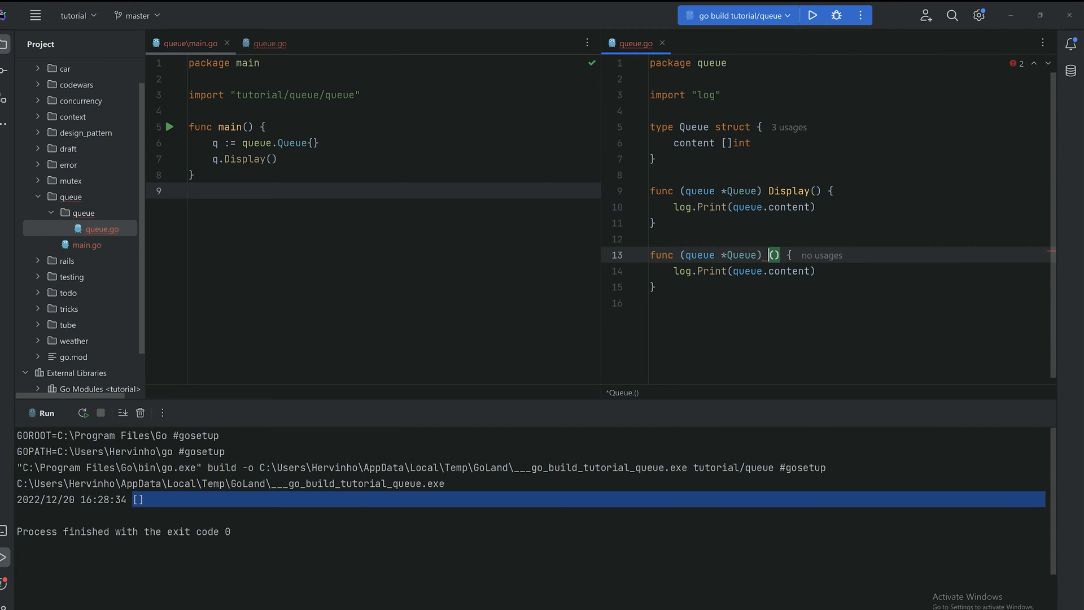
type("Push(x int")
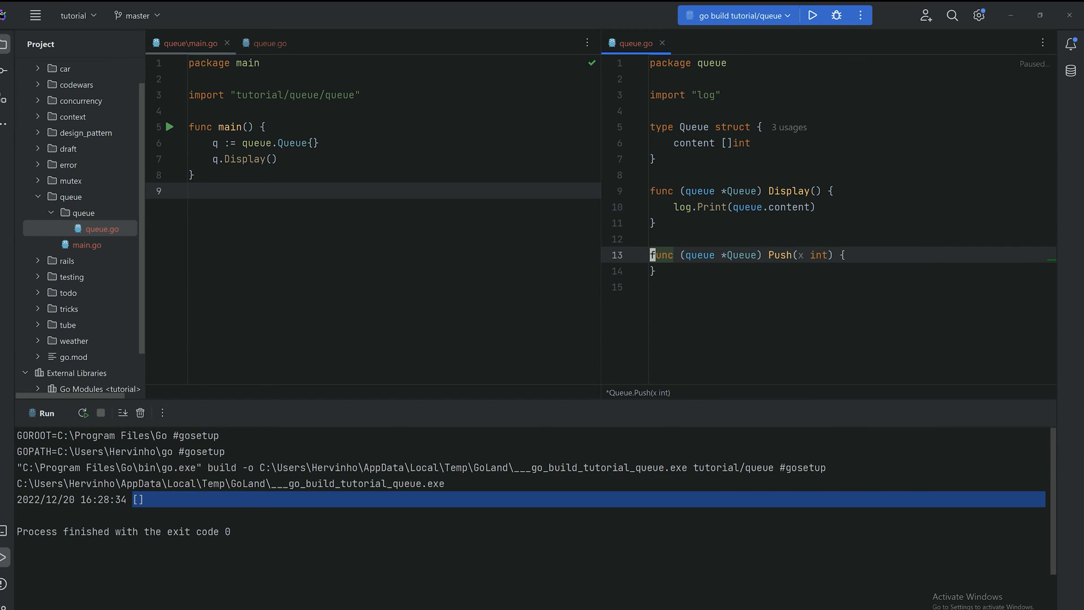
type("quq")
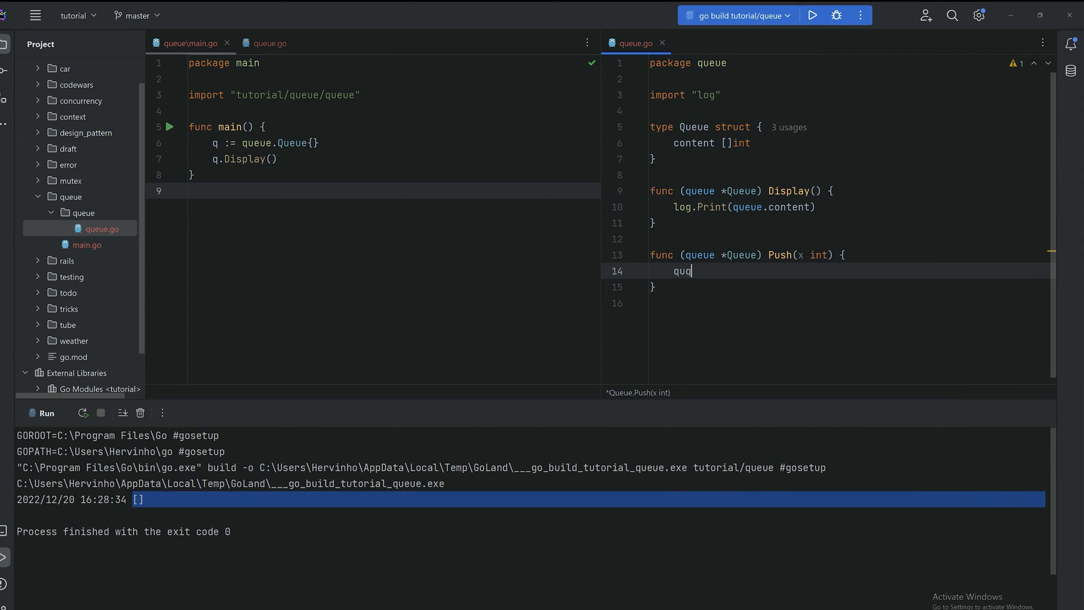
type("queue.content")
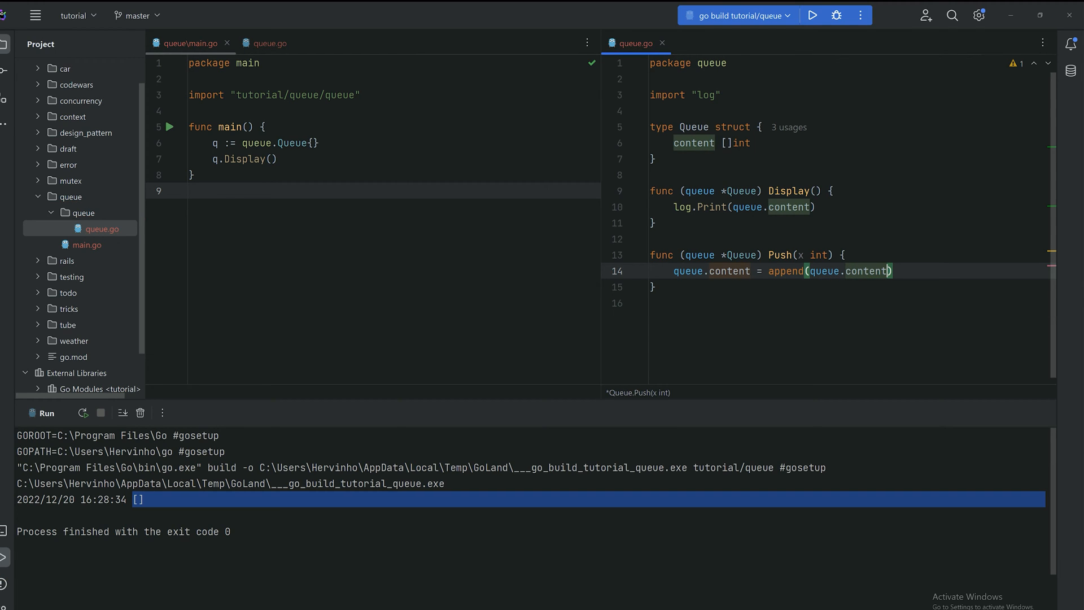
type(",")
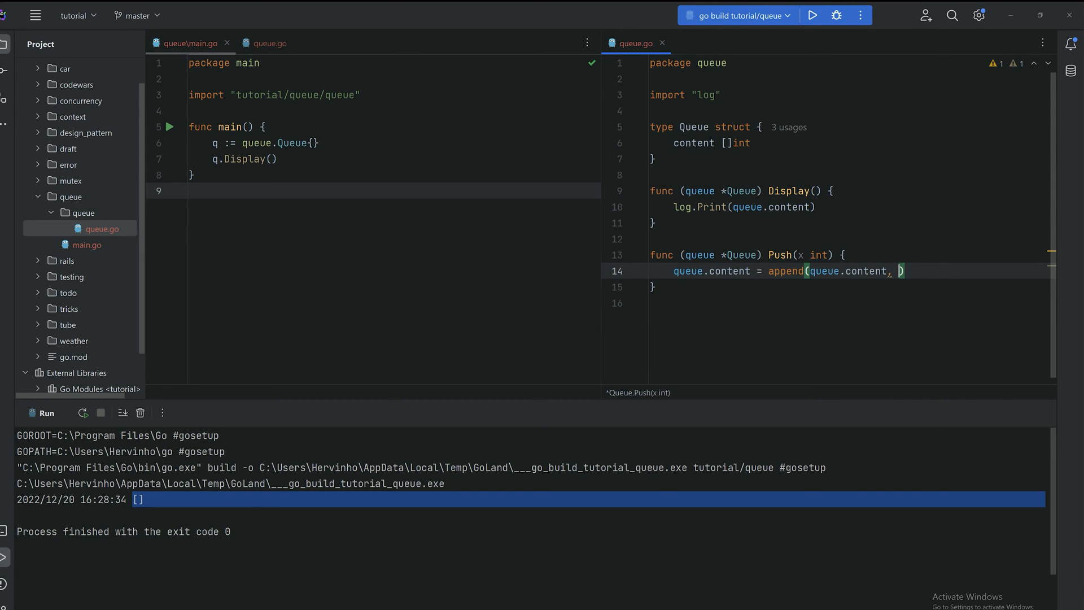
type("x")
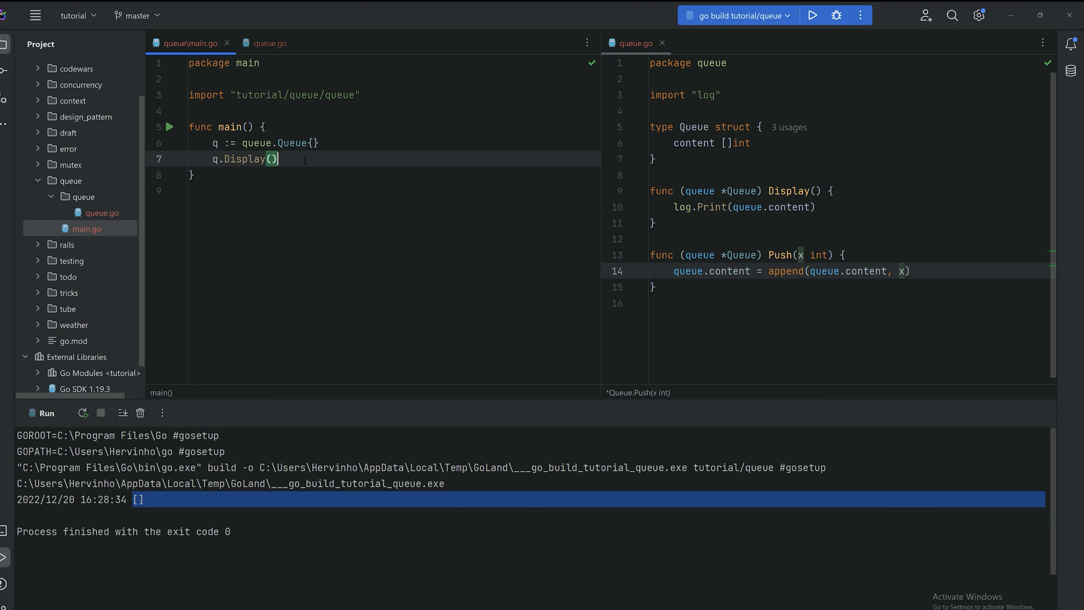
In main, push 42, display the queue, and run the program
type("q.Push()")
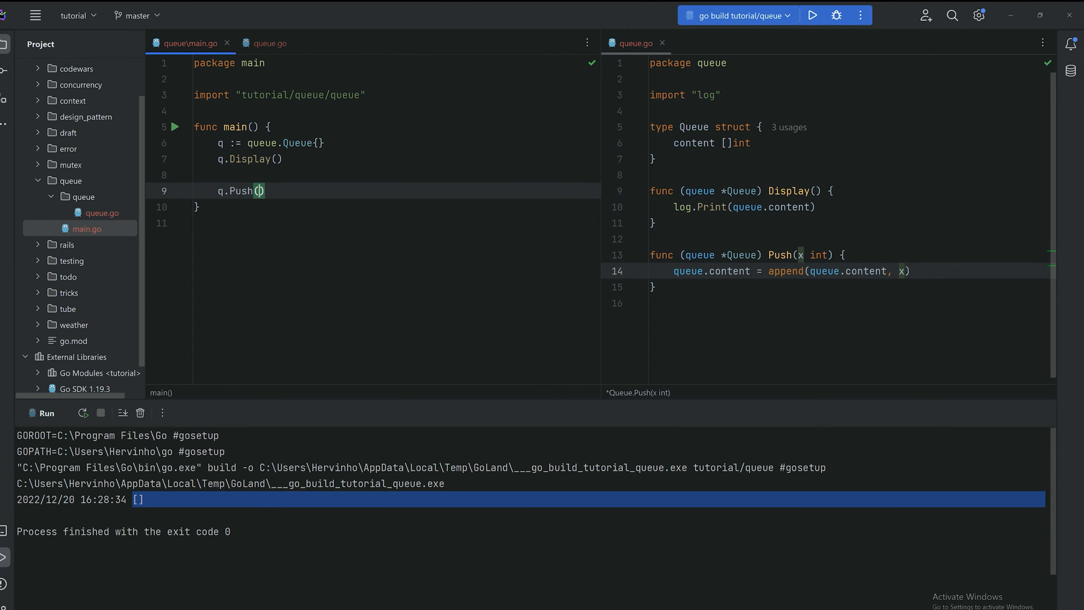
type("42")
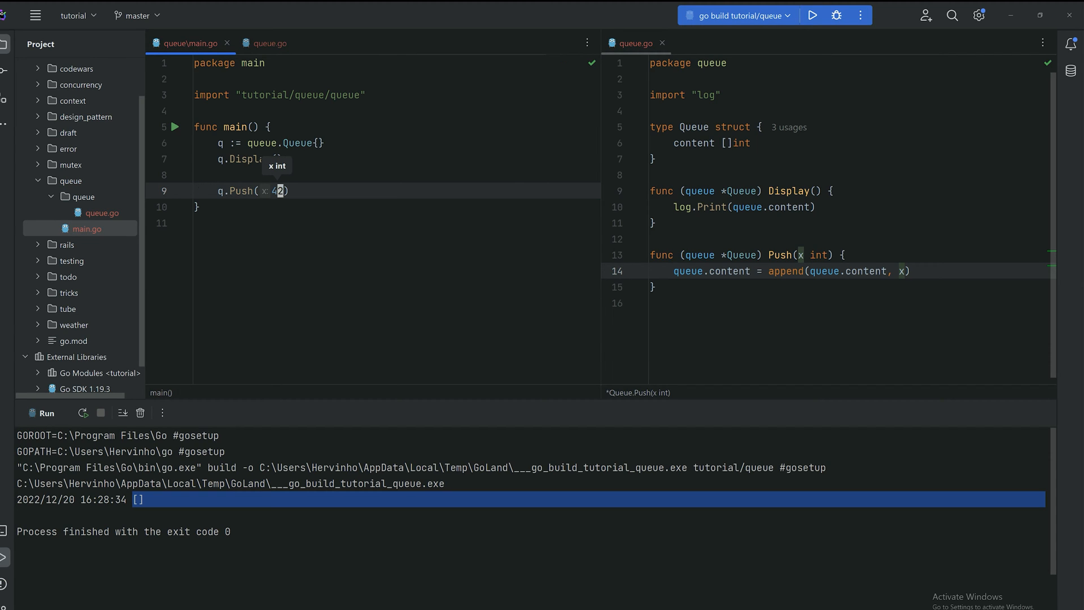
type("q.")
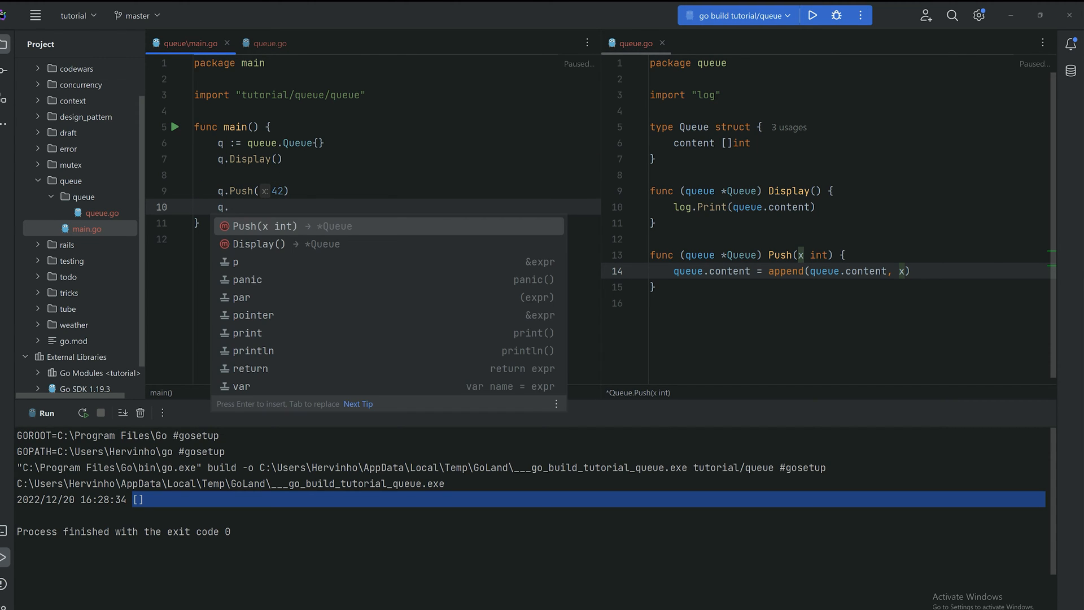
left_click(259, 244)
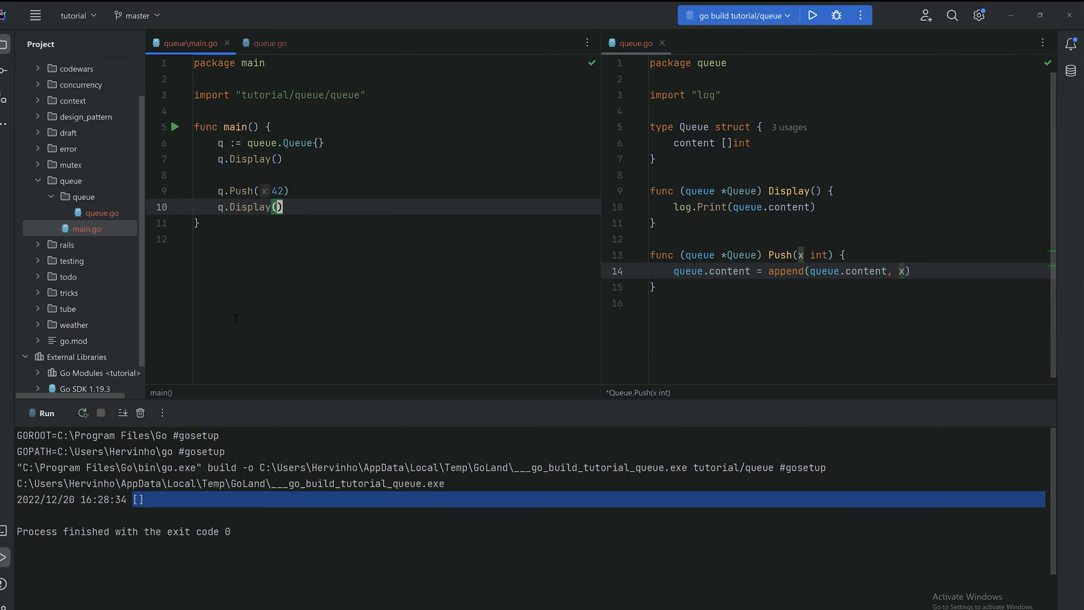
left_click(812, 16)
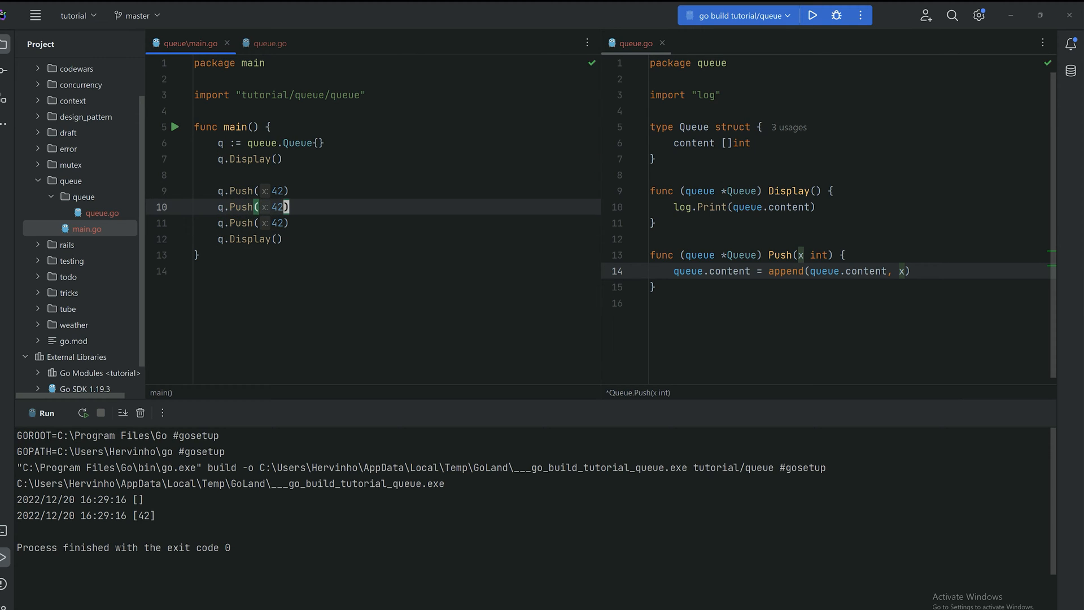
Change the second pushed value to 12 and rerun to print [42 12 22]
type("32")
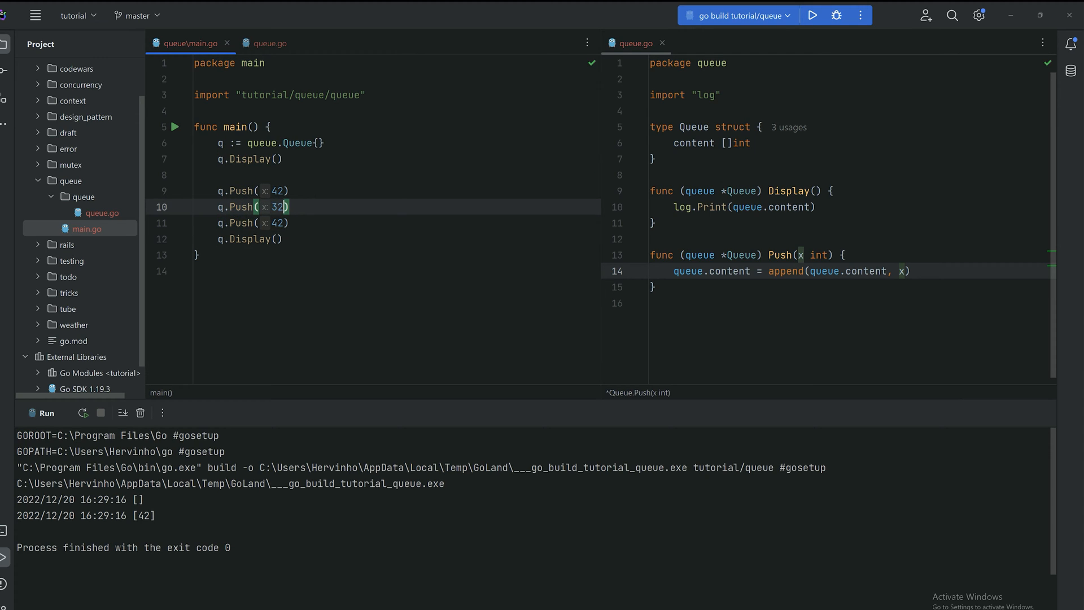
key("Backspace")
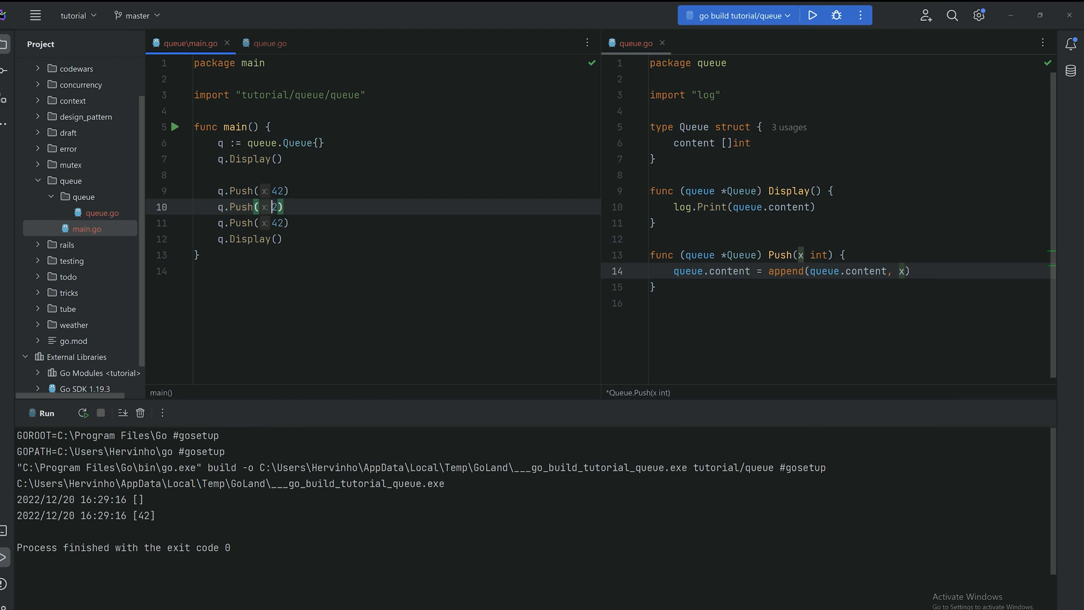
type("1")
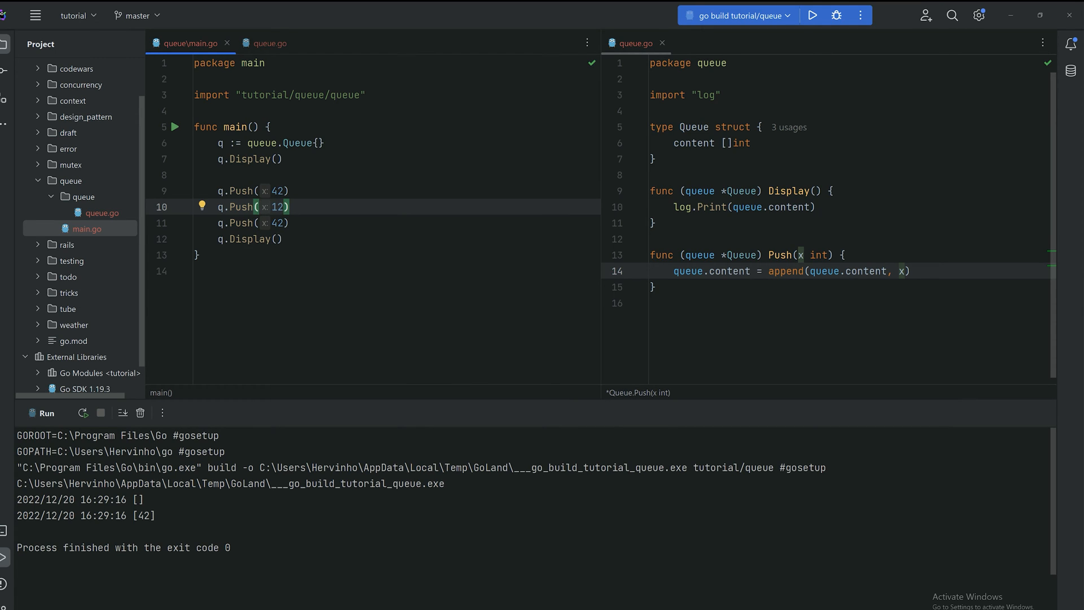
left_click(811, 15)
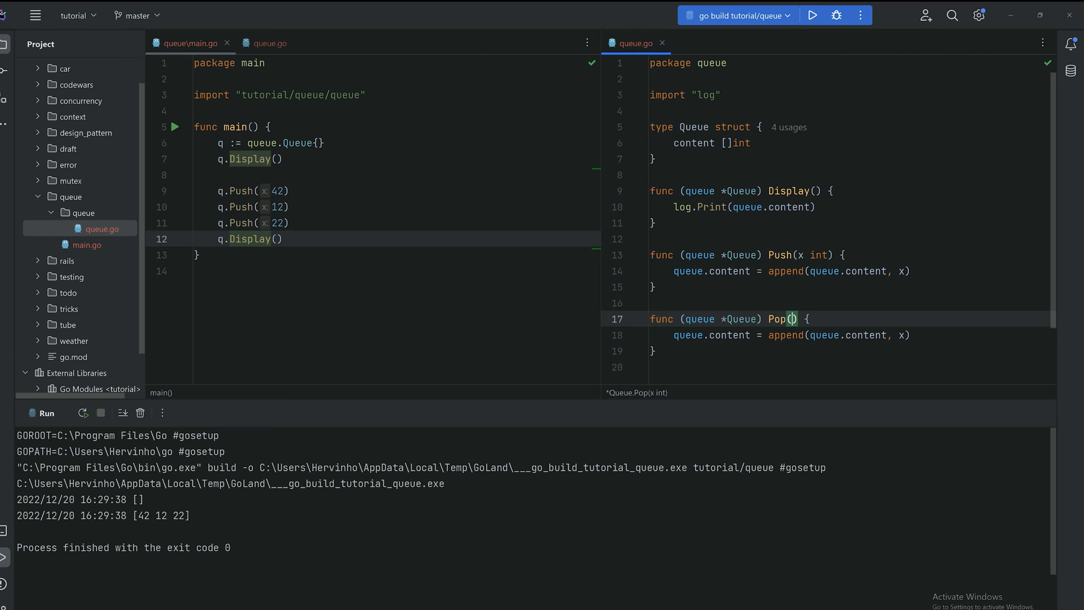
Start Pop() int by storing firstItem := queue.content[0]
type("int")
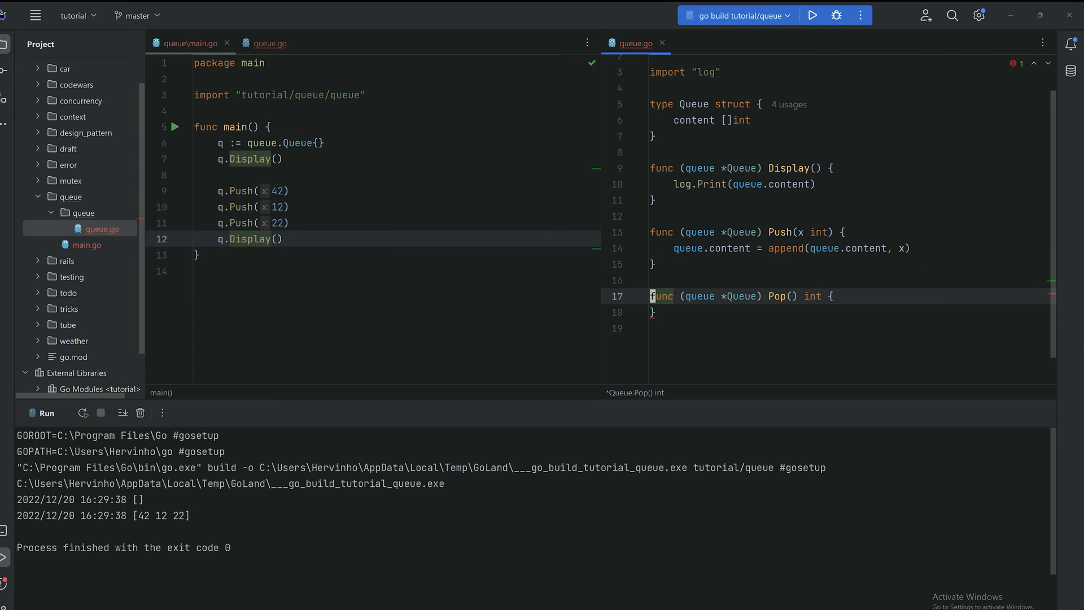
type("firstI")
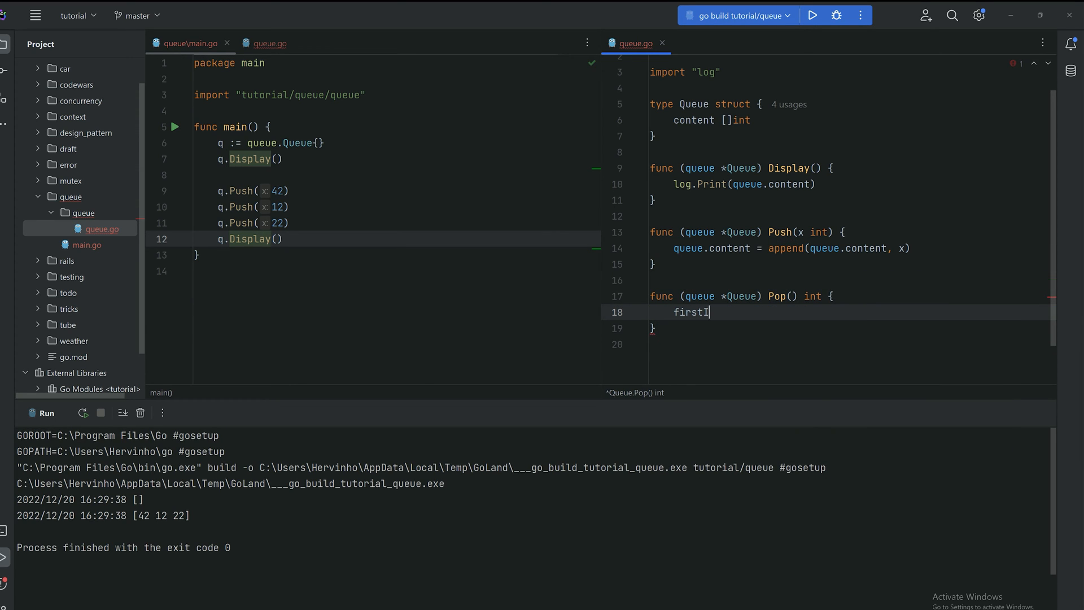
type("tem :=")
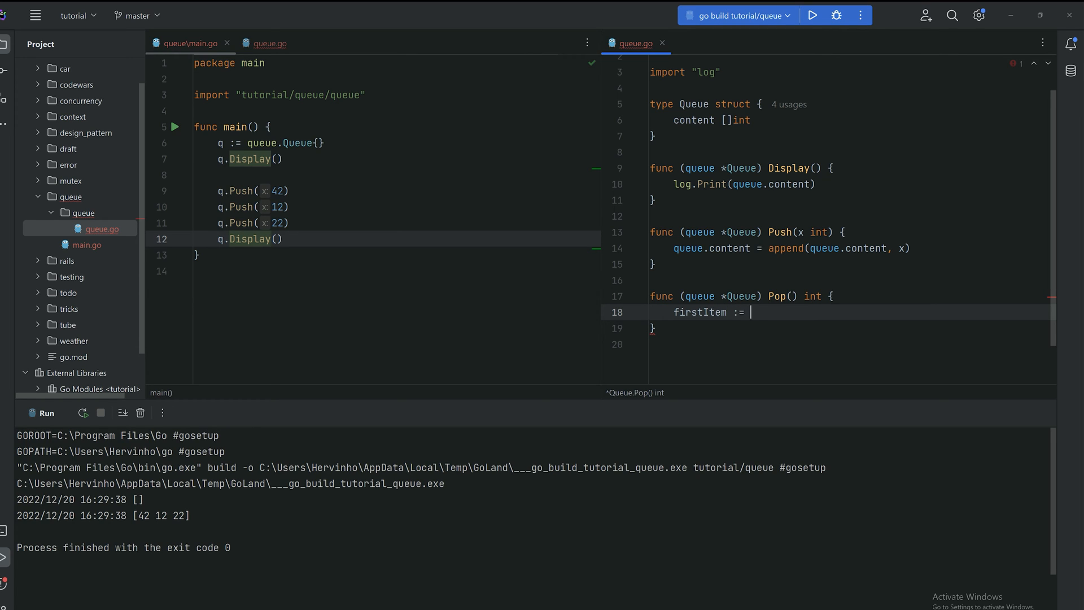
type("queue.content")
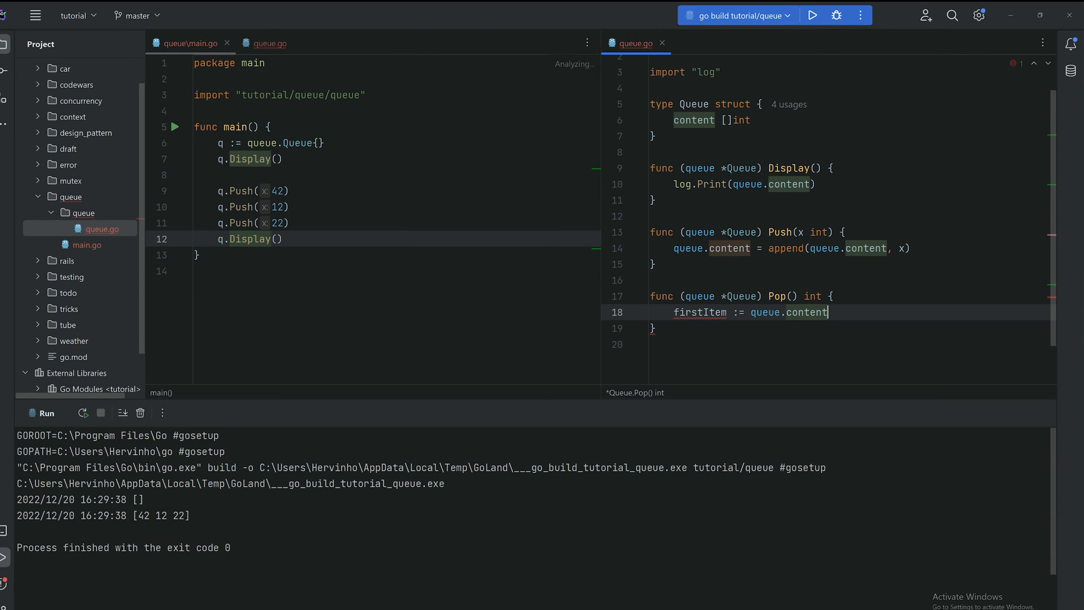
type("[0]")
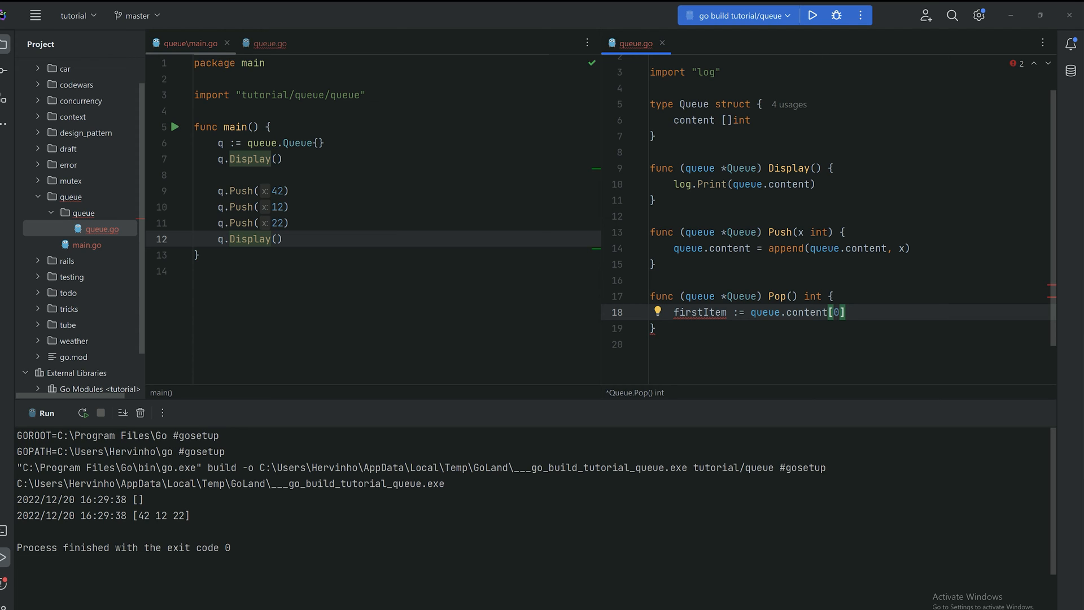
Slice content to [1:len(queue.content)] and return firstItem
type("queue.content = queue.content")
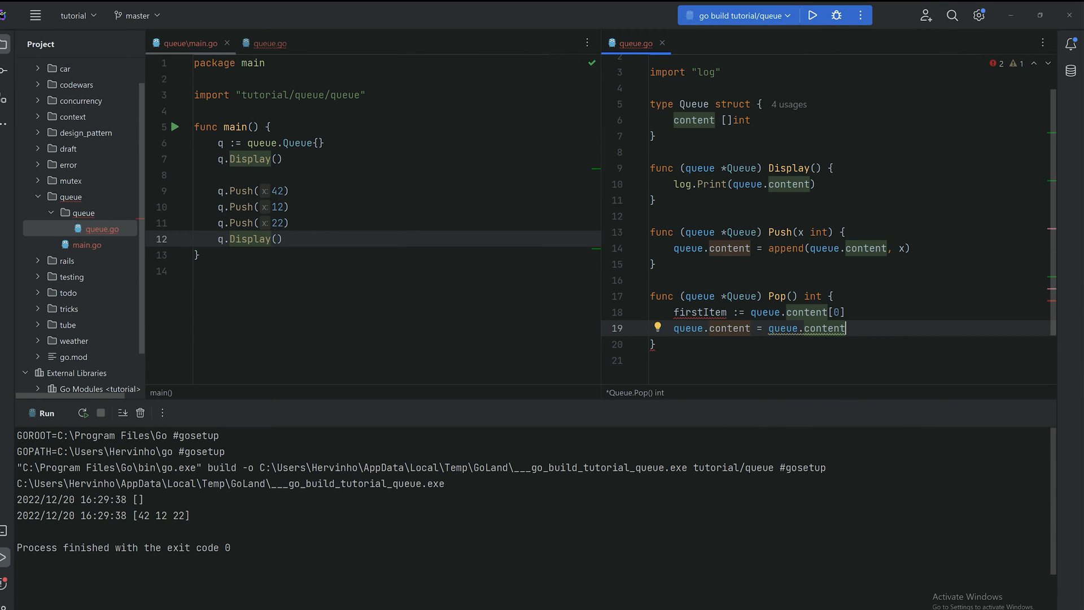
type("[1:len")
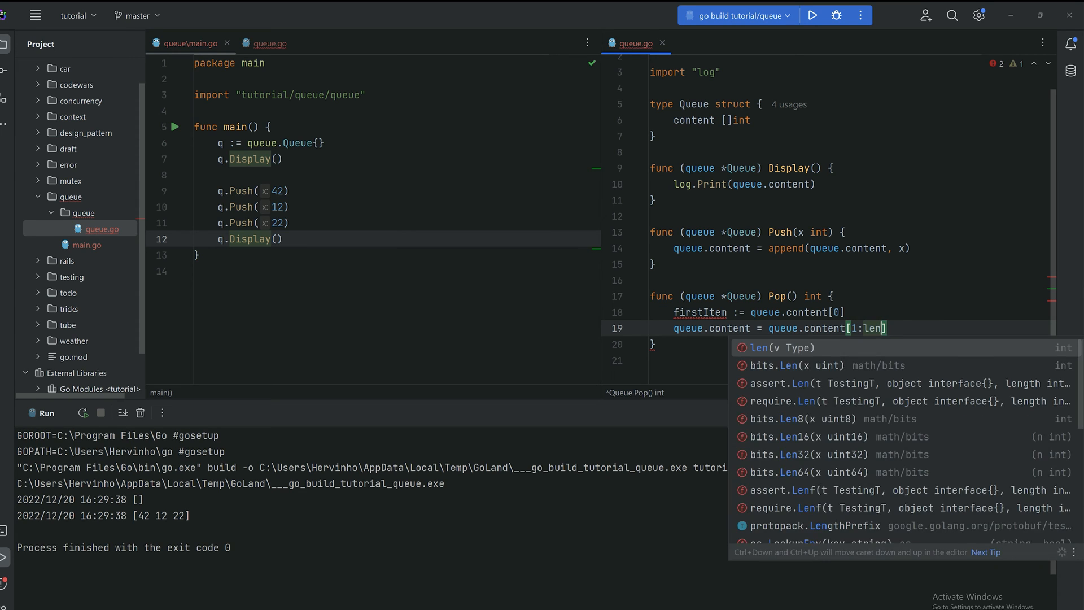
type("(queue")
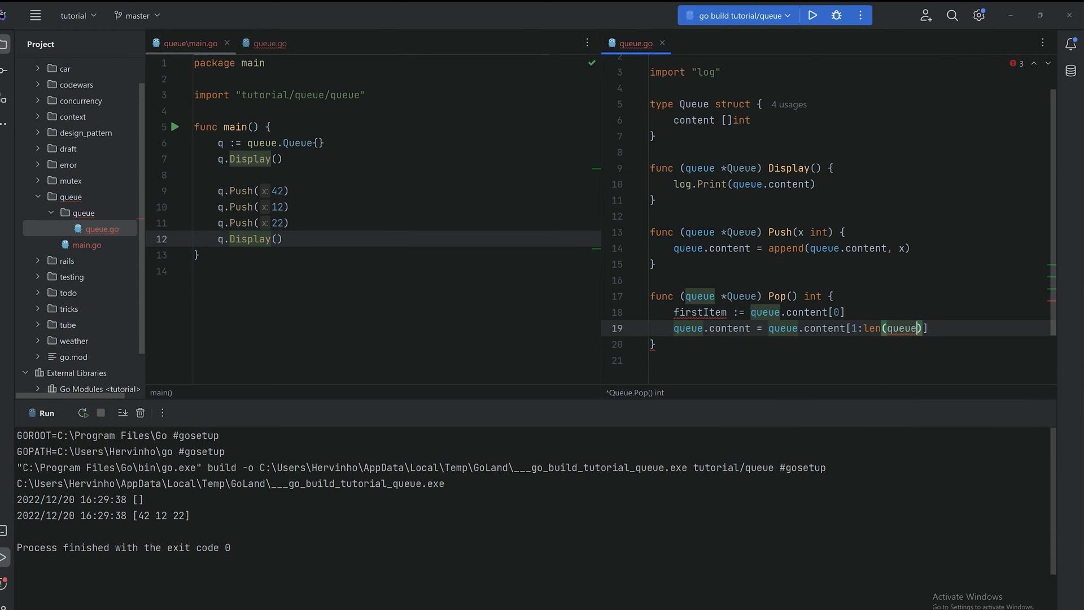
type(".content")
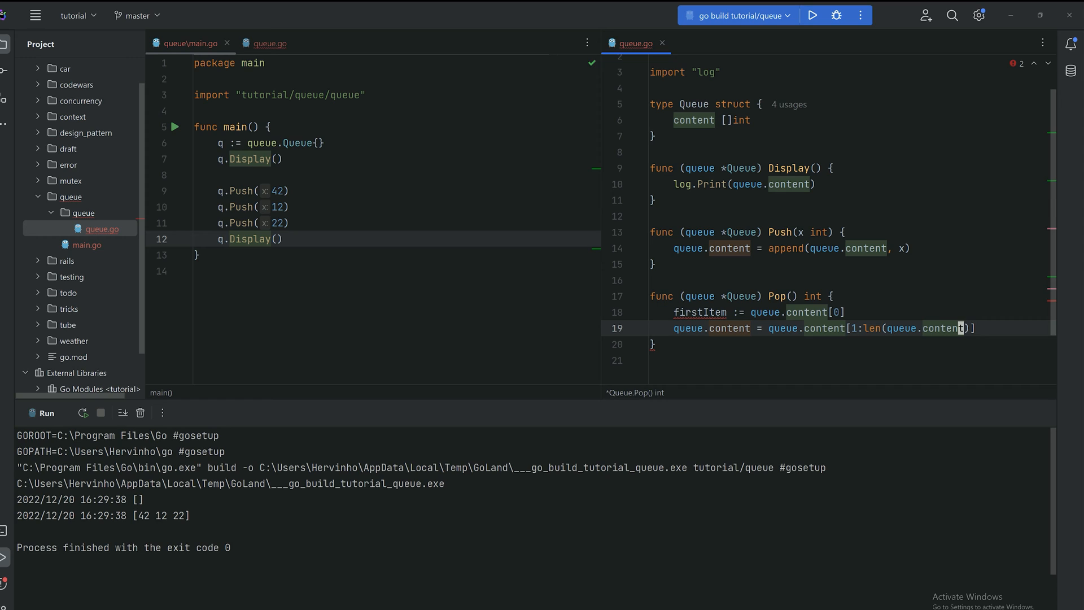
key("Enter")
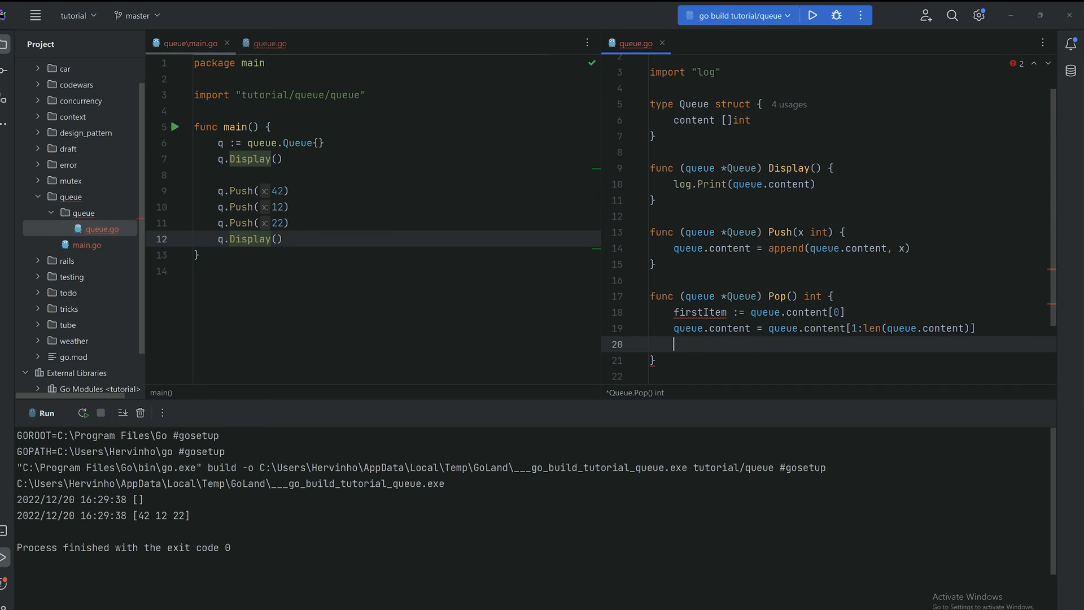
type("re")
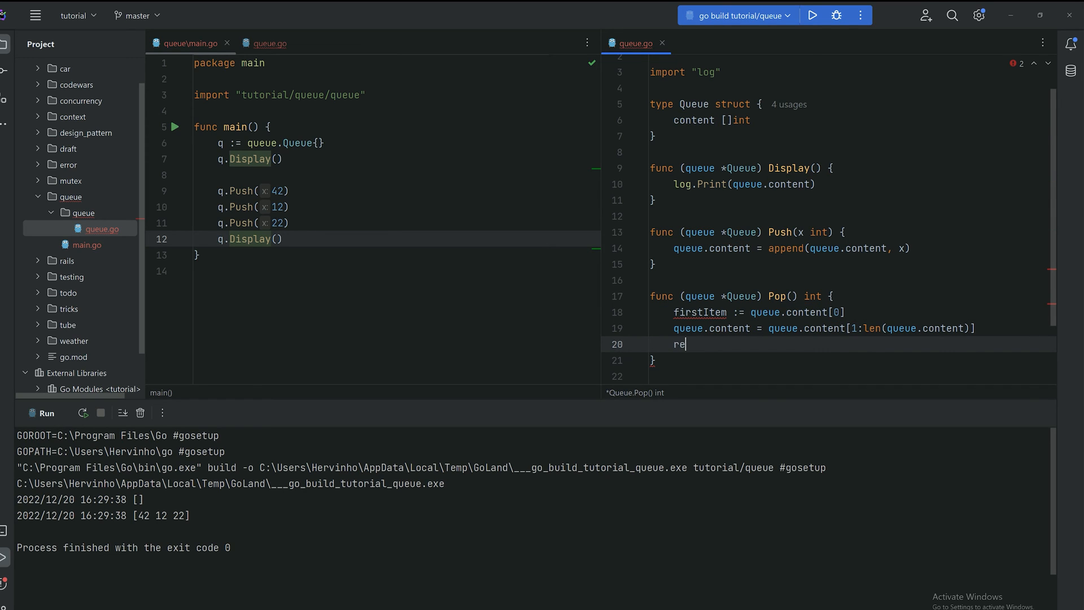
type("turn firstItem")
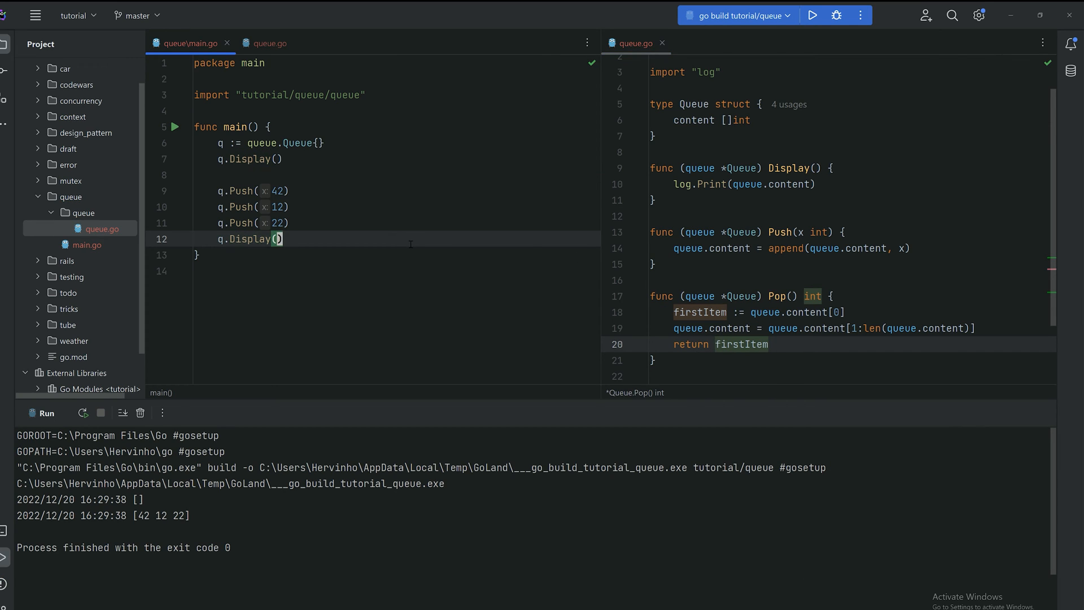
Log three q.Pop() results, display the queue, and rerun to print 42, 12, 22, []
type("q.P")
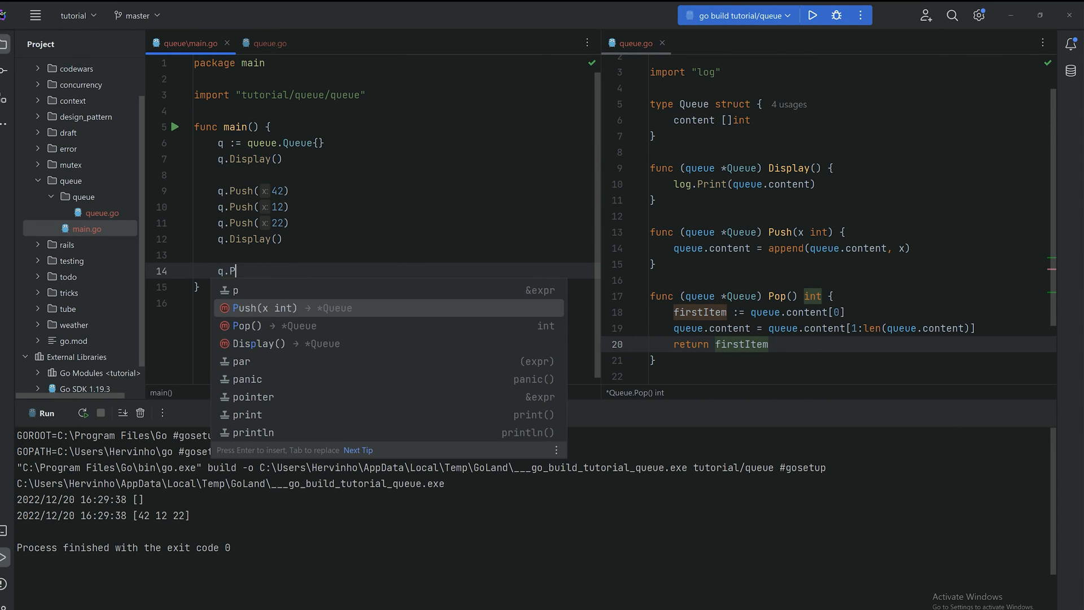
type("u")
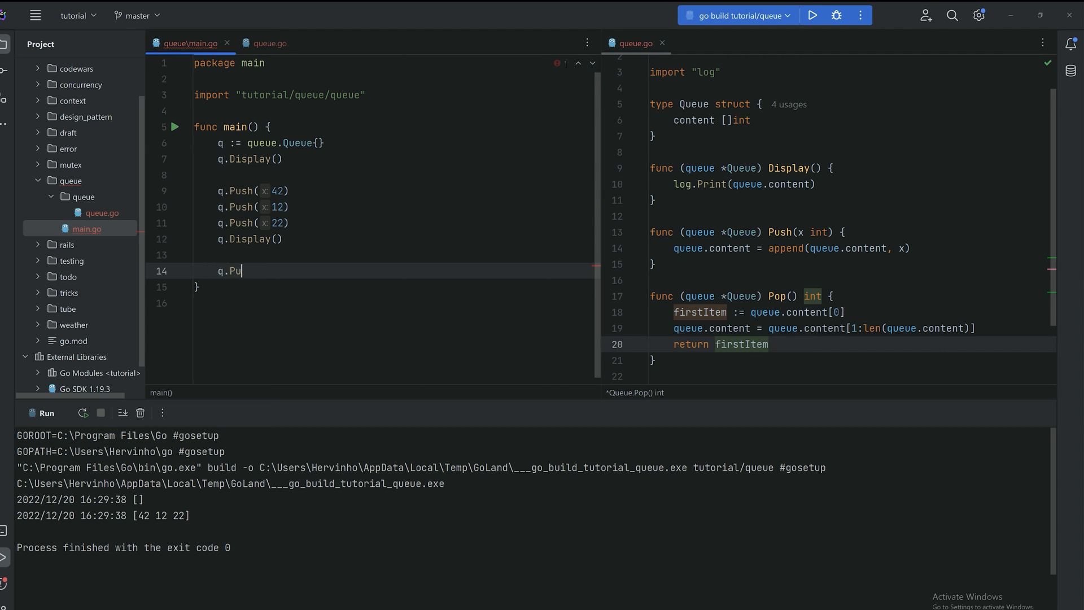
type("op()")
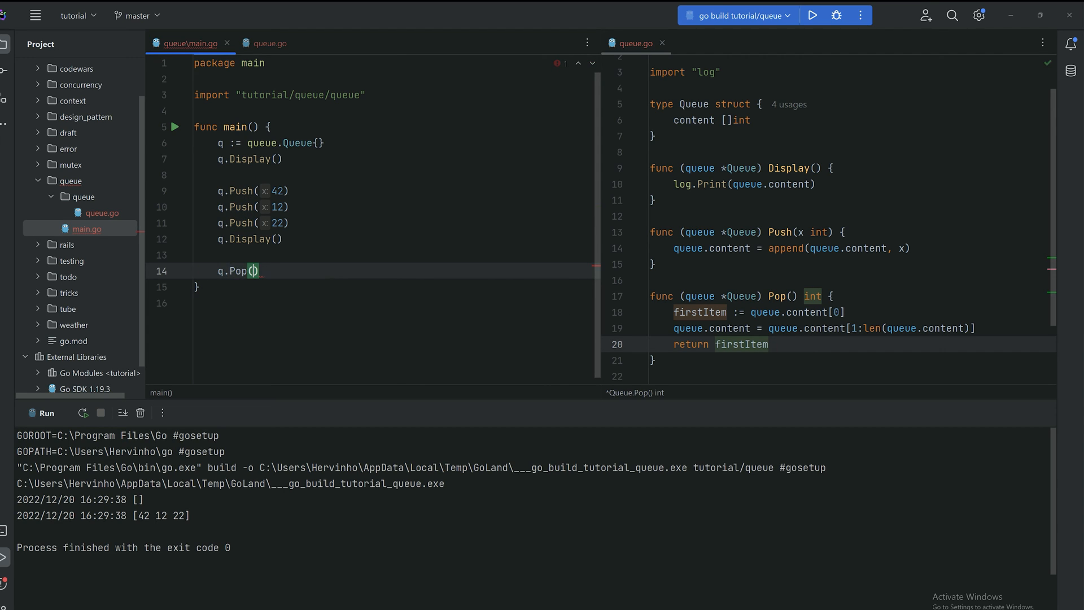
type("x:=")
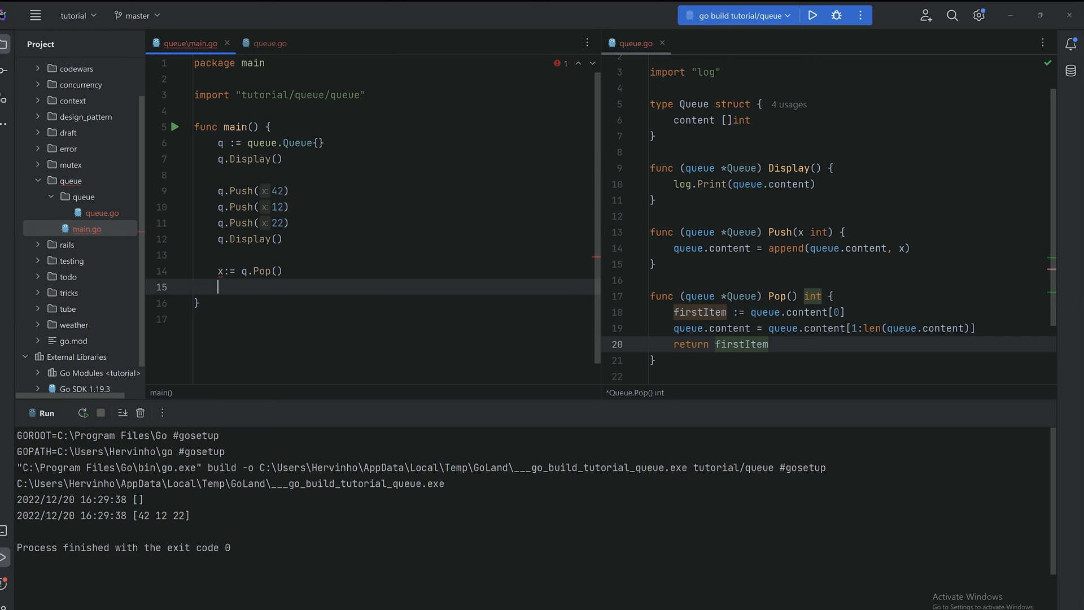
type("log.Print(")
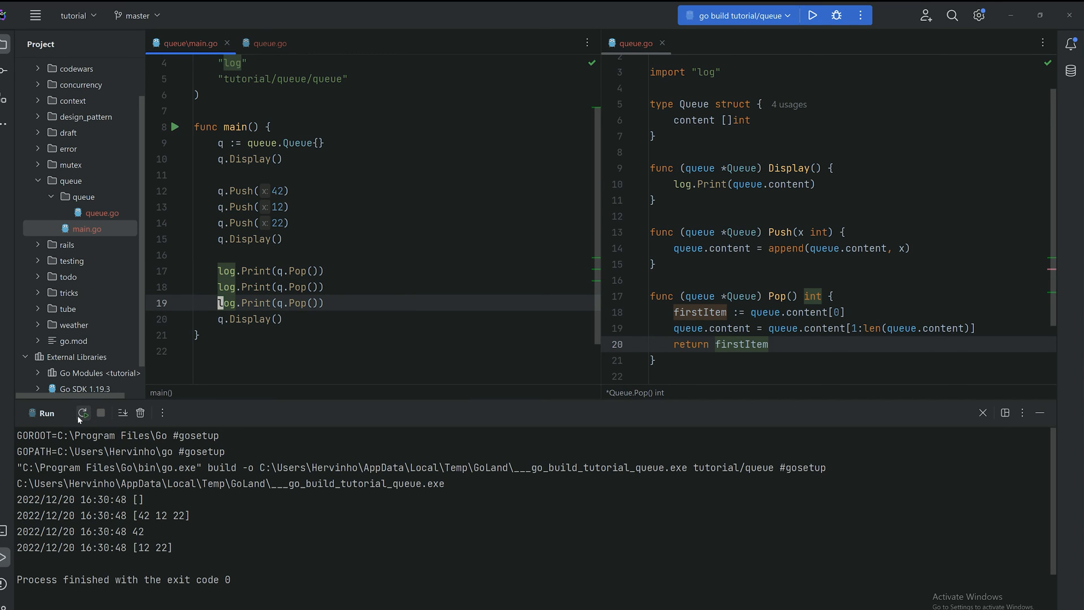
left_click(84, 412)
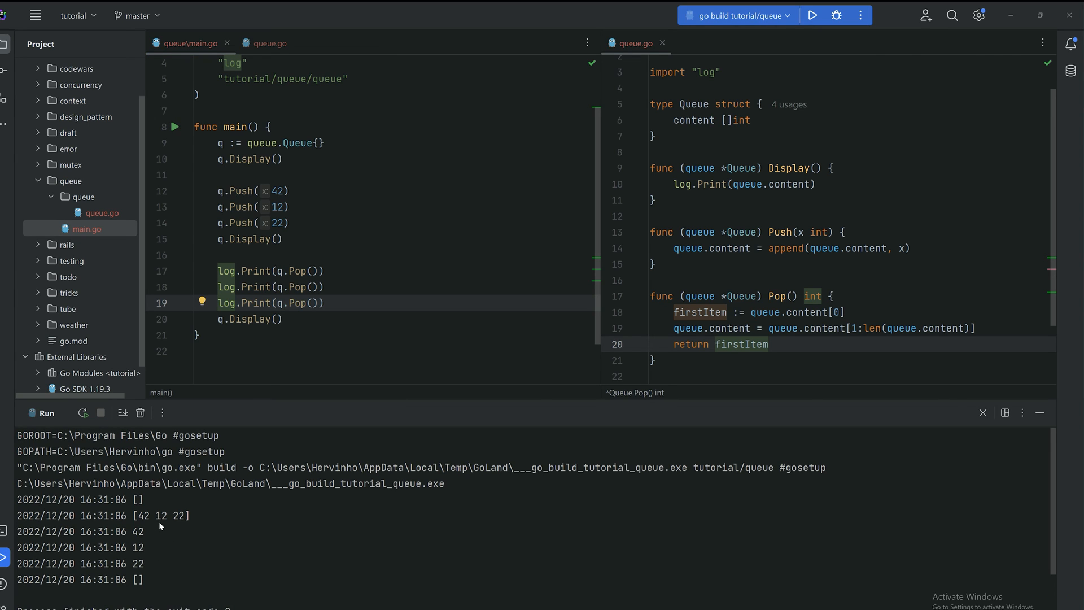
mouse_move(300, 229)
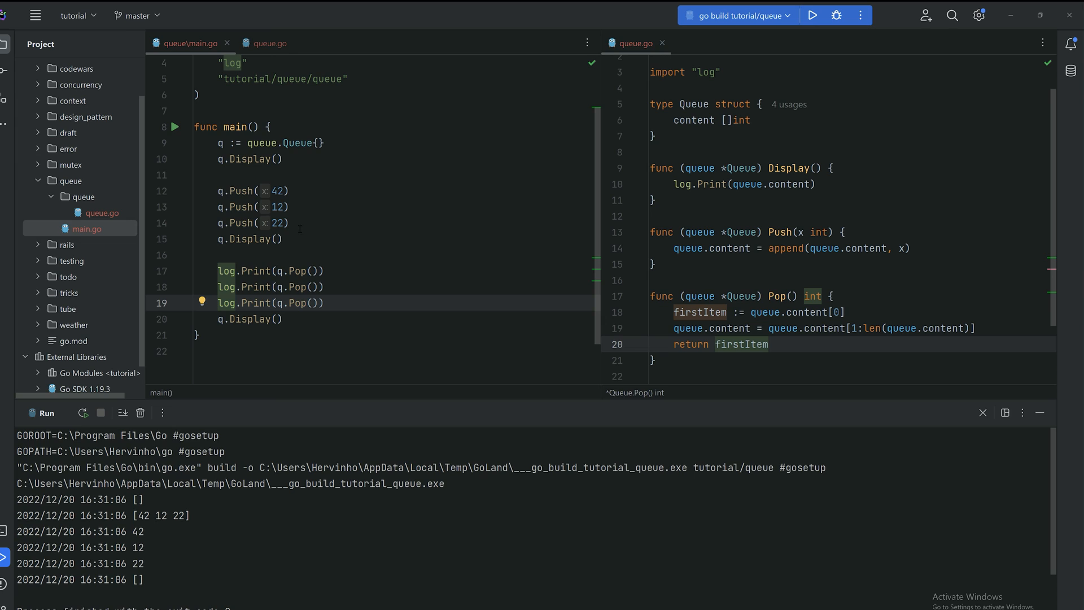